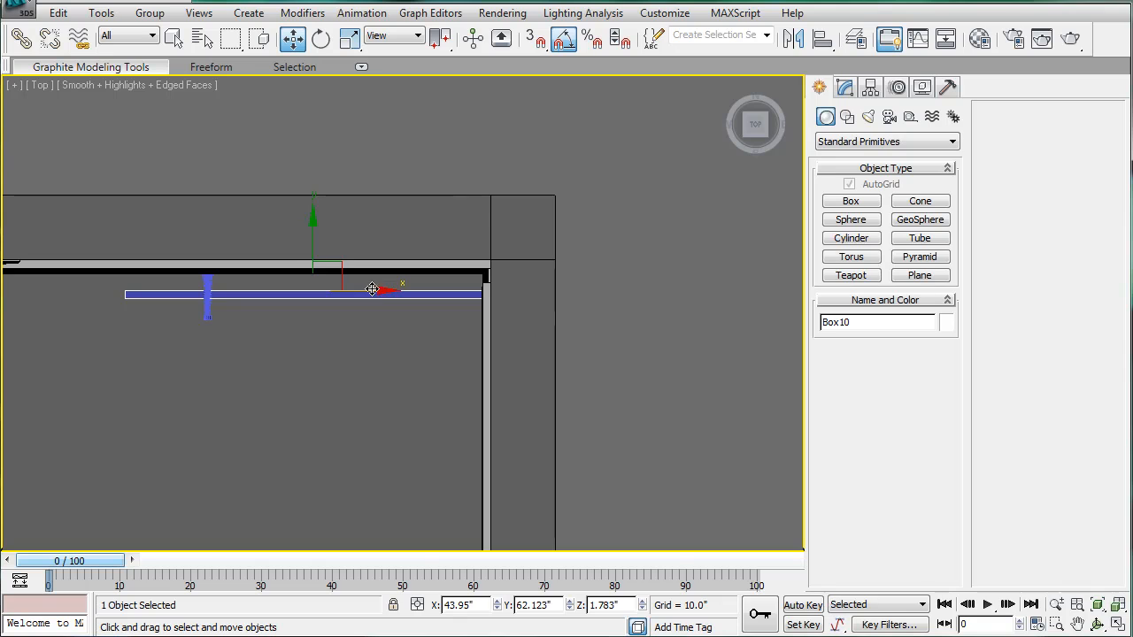
Slide Box10, the thin box, along the door edge in the Top viewport
drag(372, 288, 354, 281)
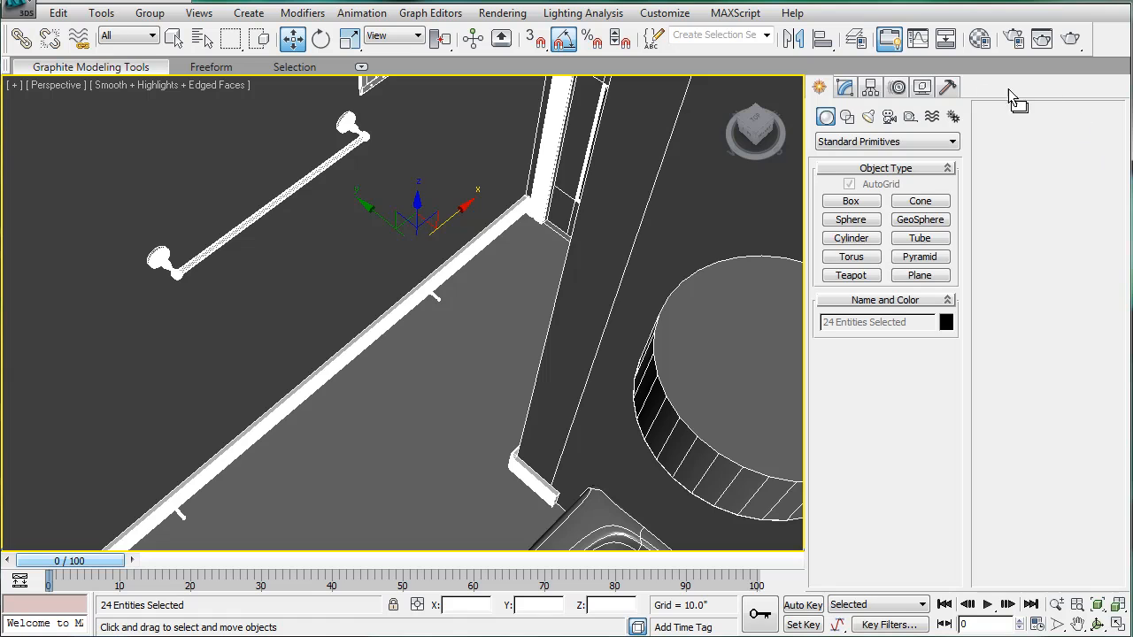
Check the black 20 - Default material in the Material Editor, then close it
click(846, 88)
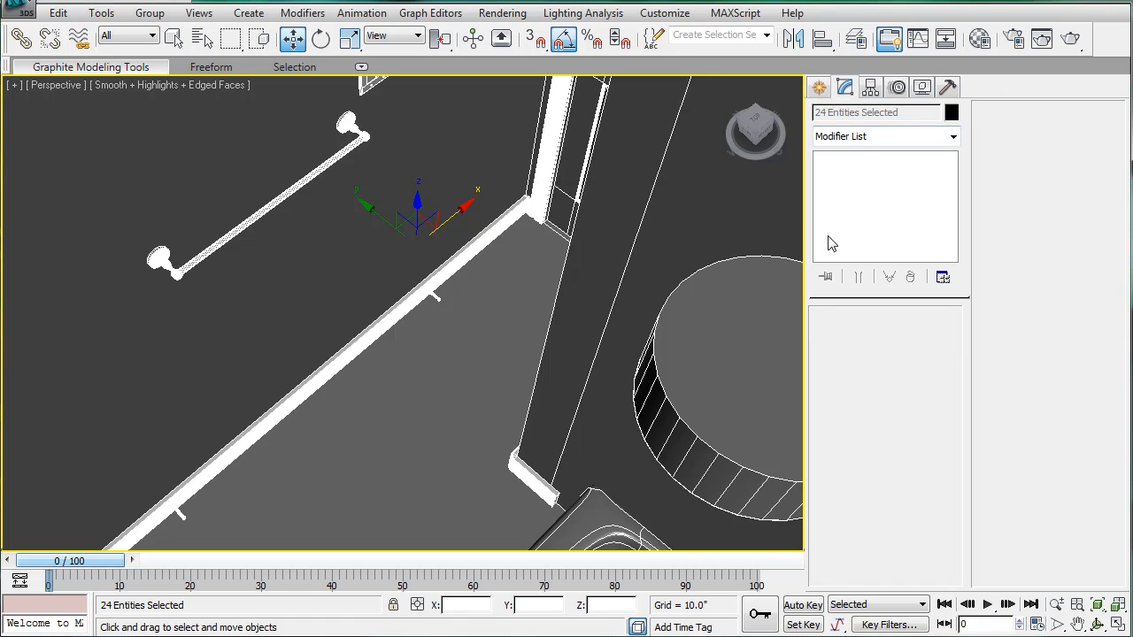
mouse_move(850, 215)
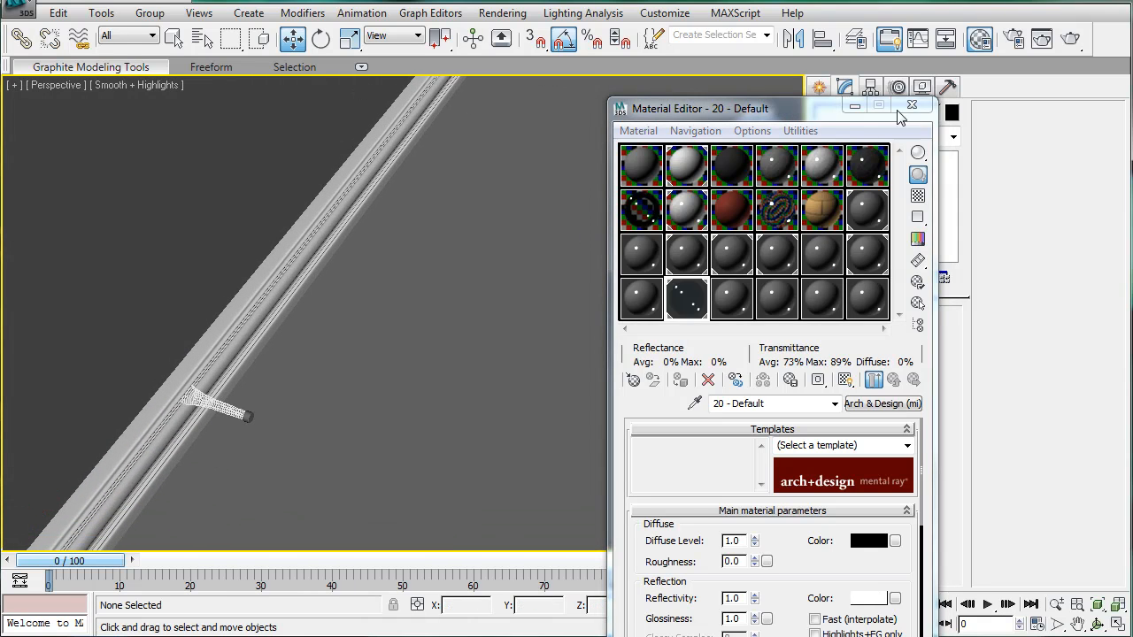
click(909, 105)
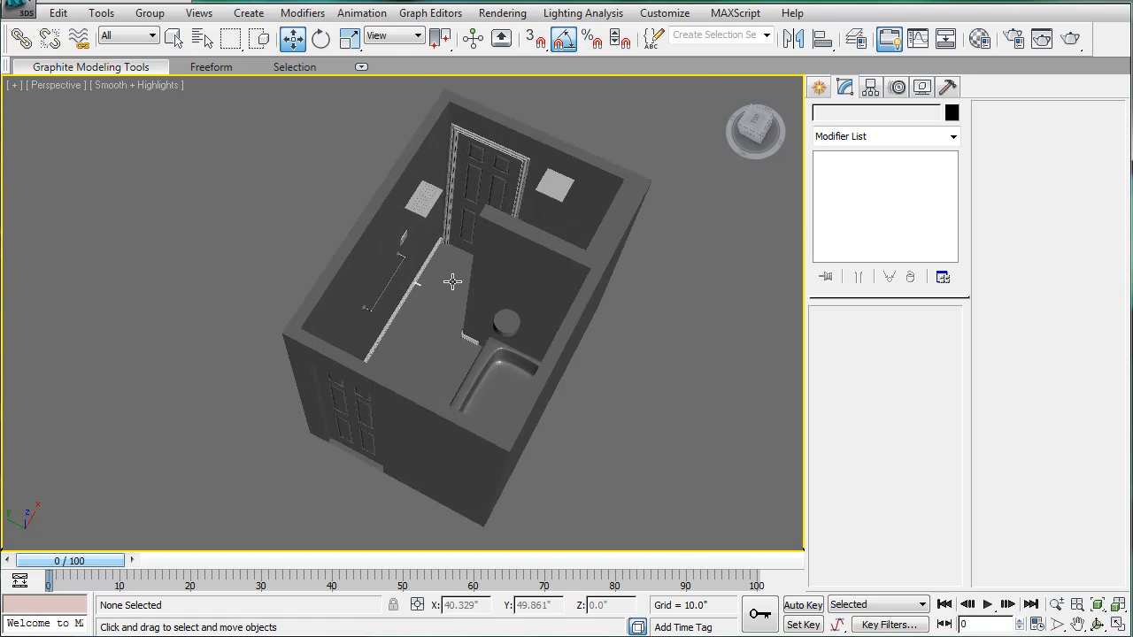
Orbit the Perspective view to look down into the bathroom and render it
drag(452, 282, 429, 301)
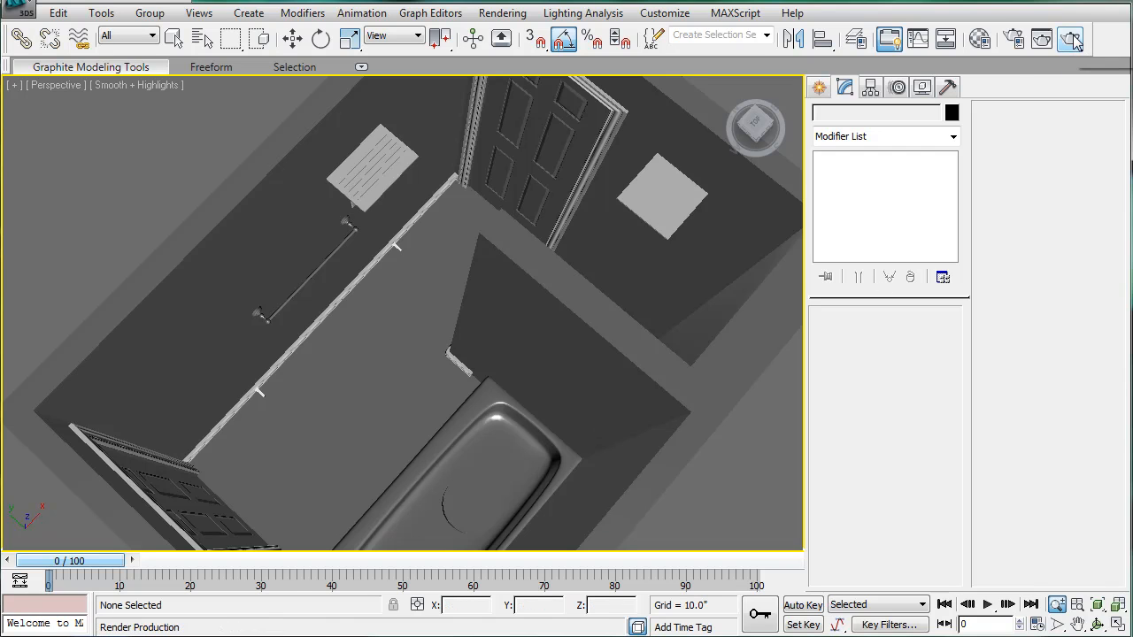
click(1070, 41)
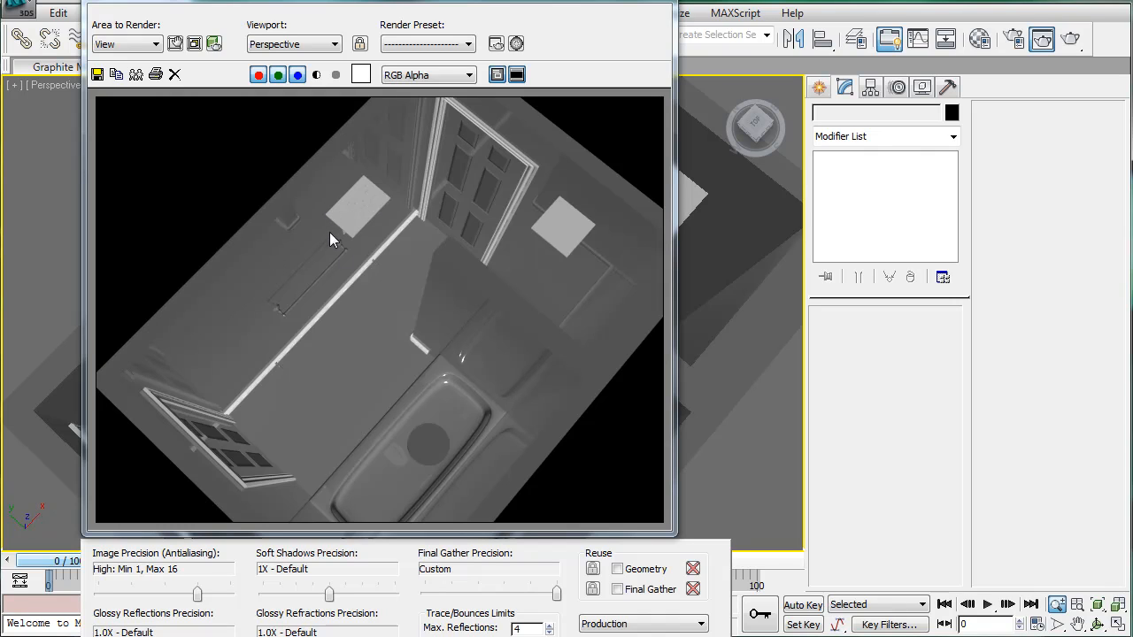
mouse_move(310, 314)
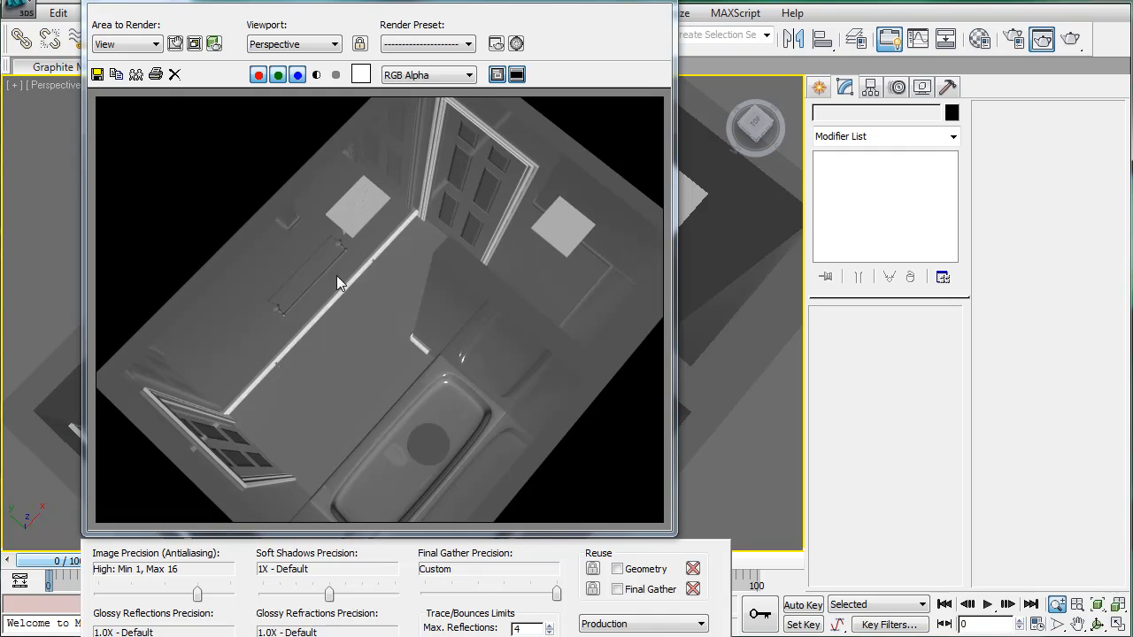
mouse_move(385, 458)
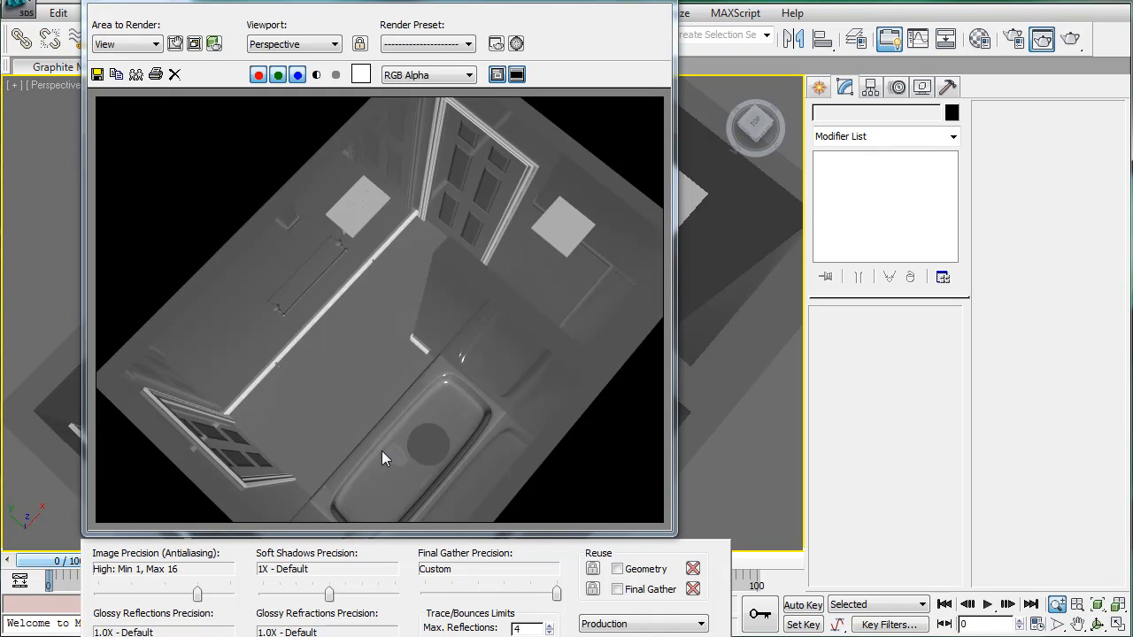
mouse_move(447, 244)
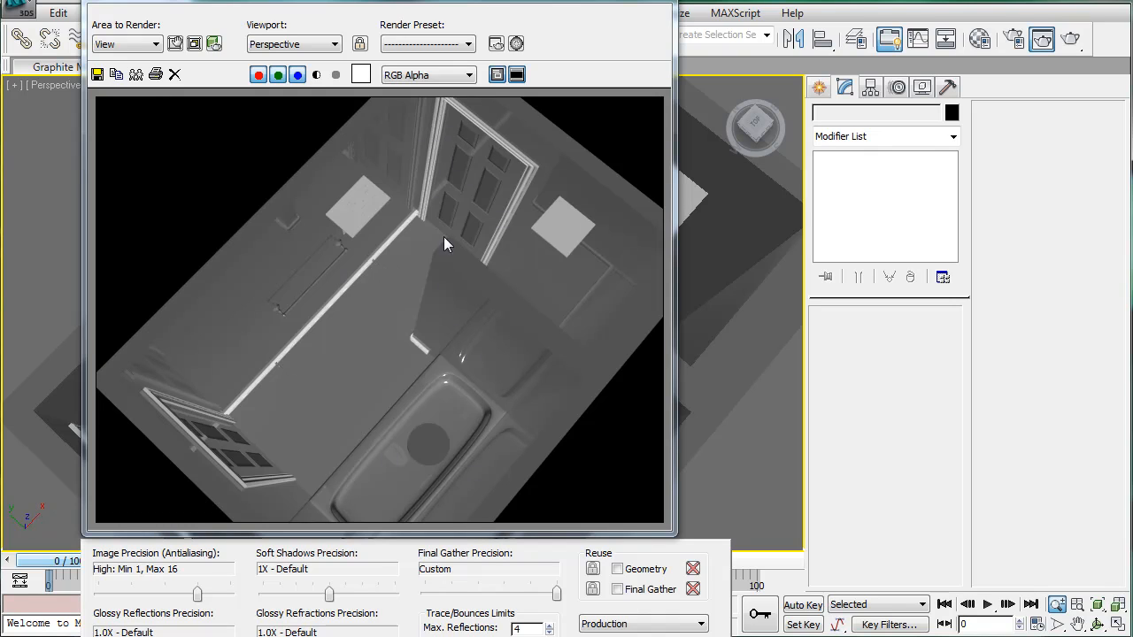
mouse_move(478, 282)
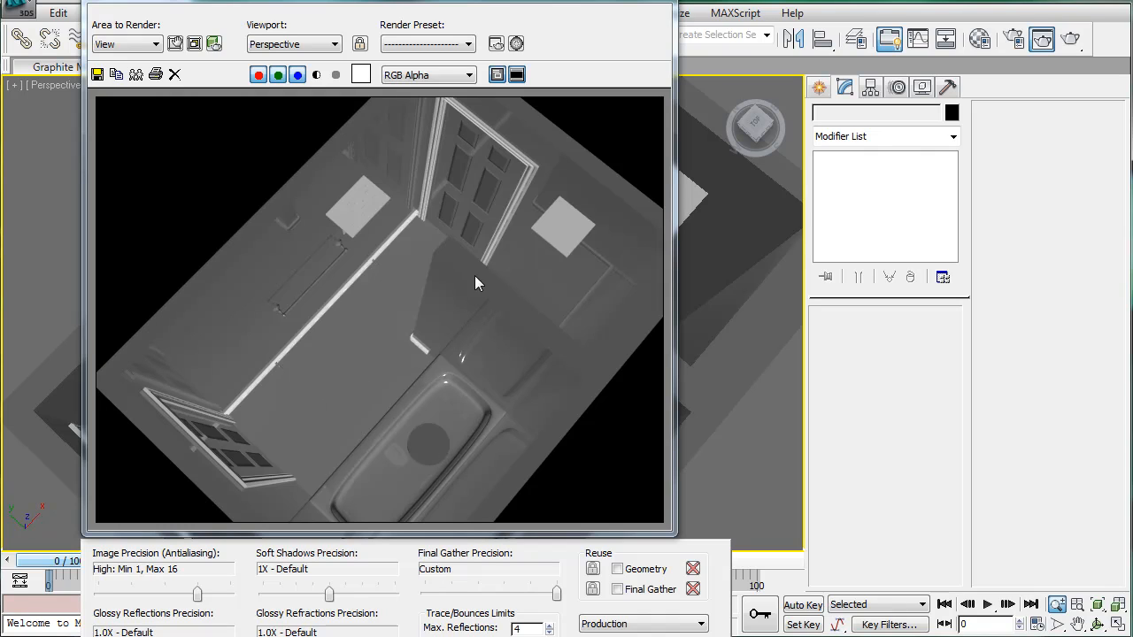
mouse_move(509, 259)
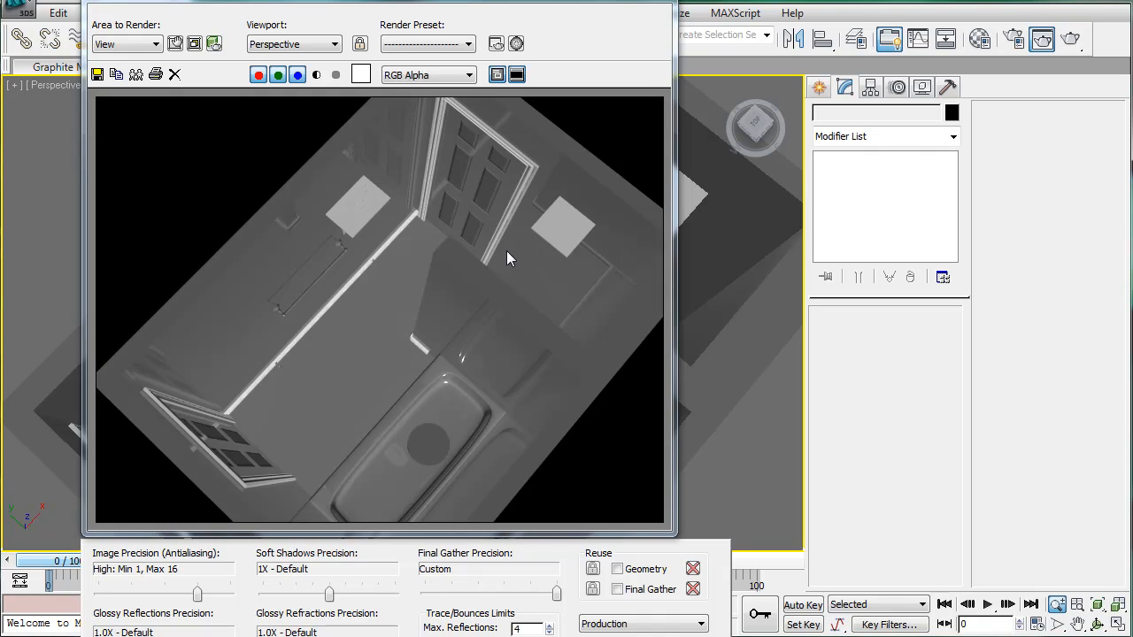
mouse_move(303, 282)
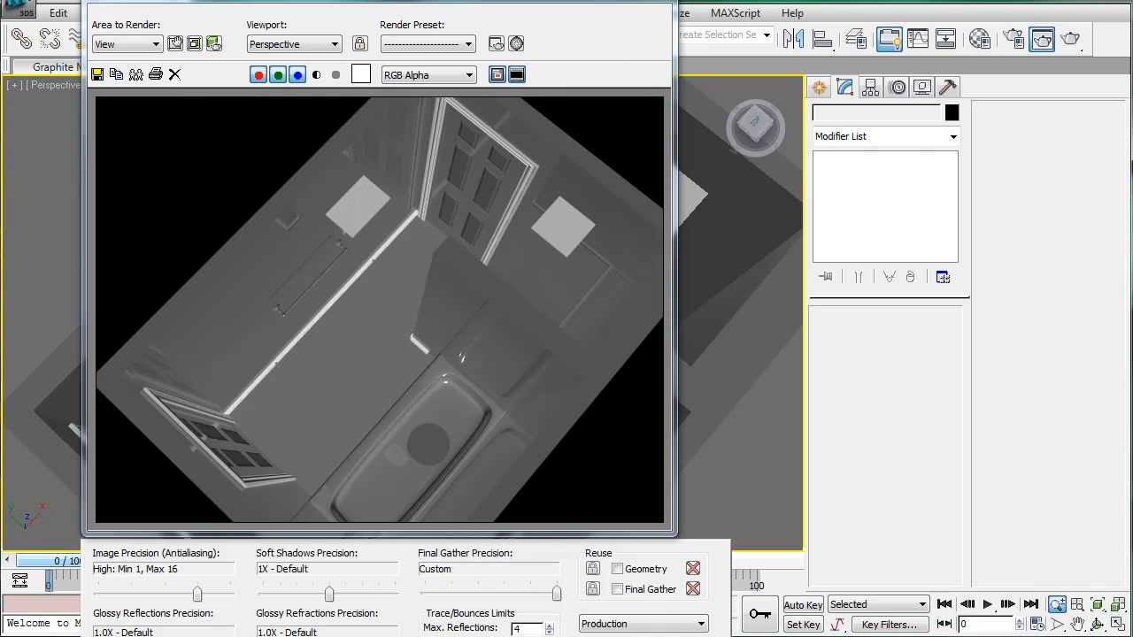
Close the render window and Shift-clone the towel bar as an independent Copy
click(176, 74)
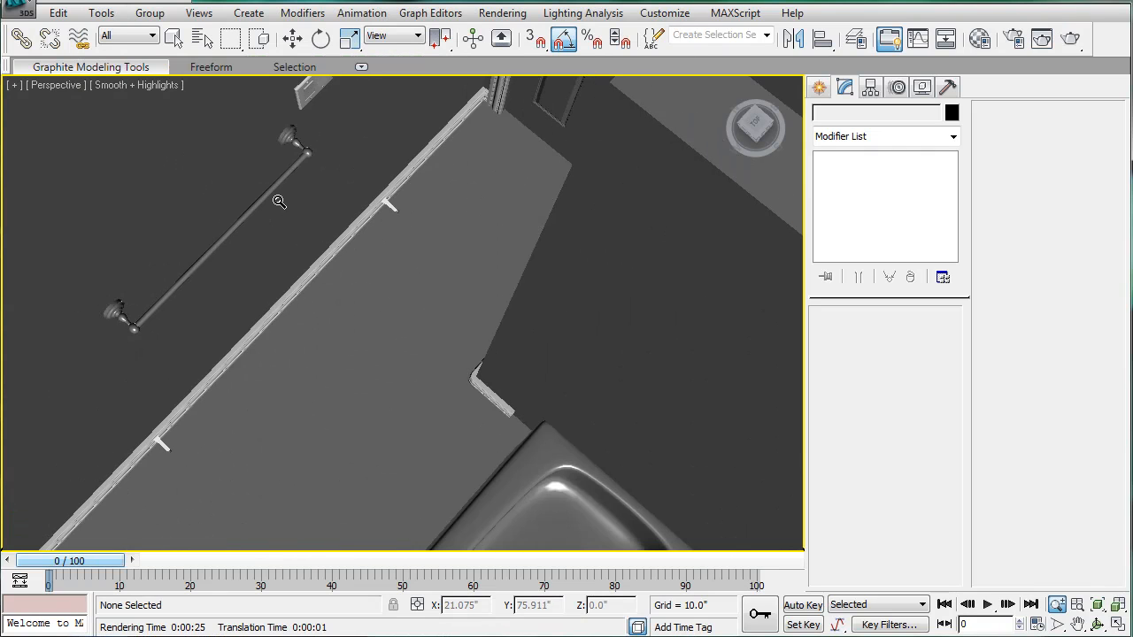
click(270, 189)
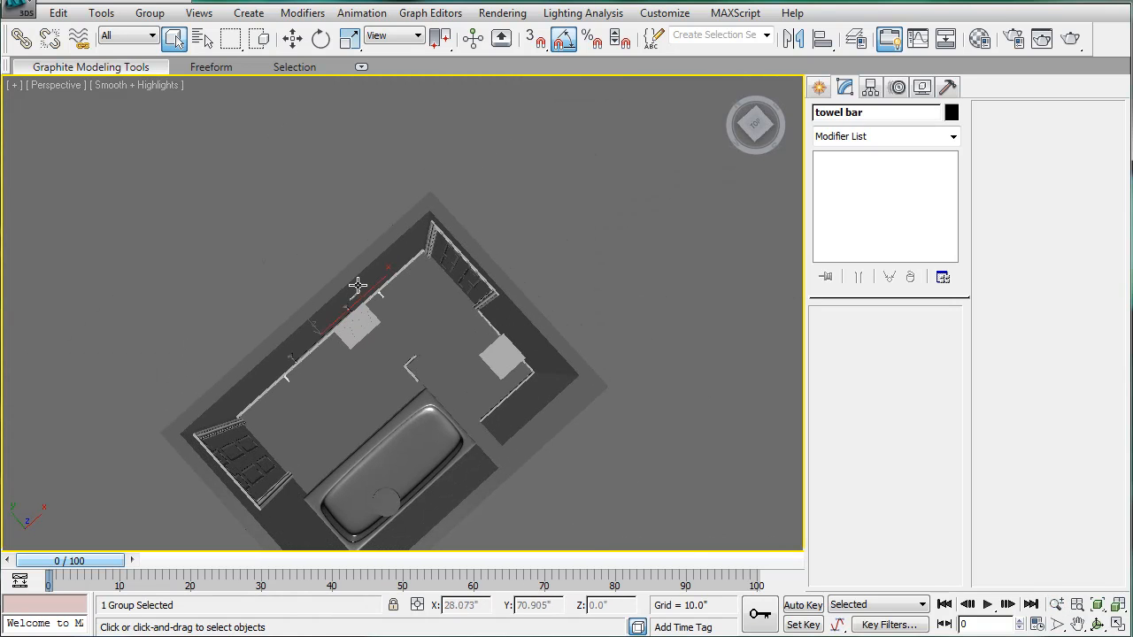
drag(359, 284, 379, 311)
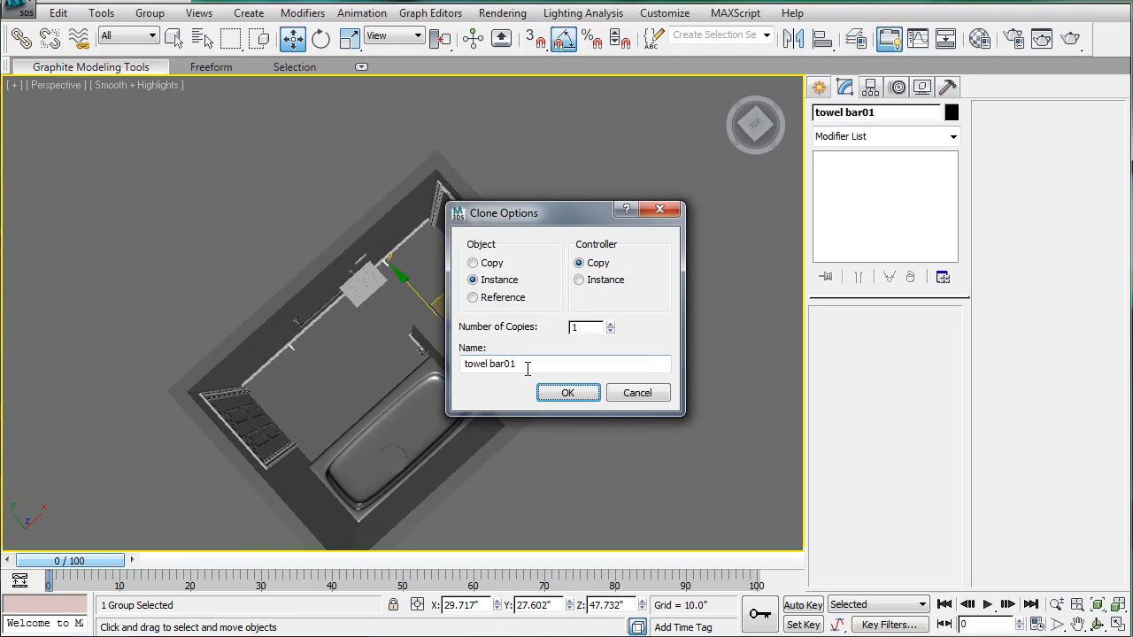
click(473, 264)
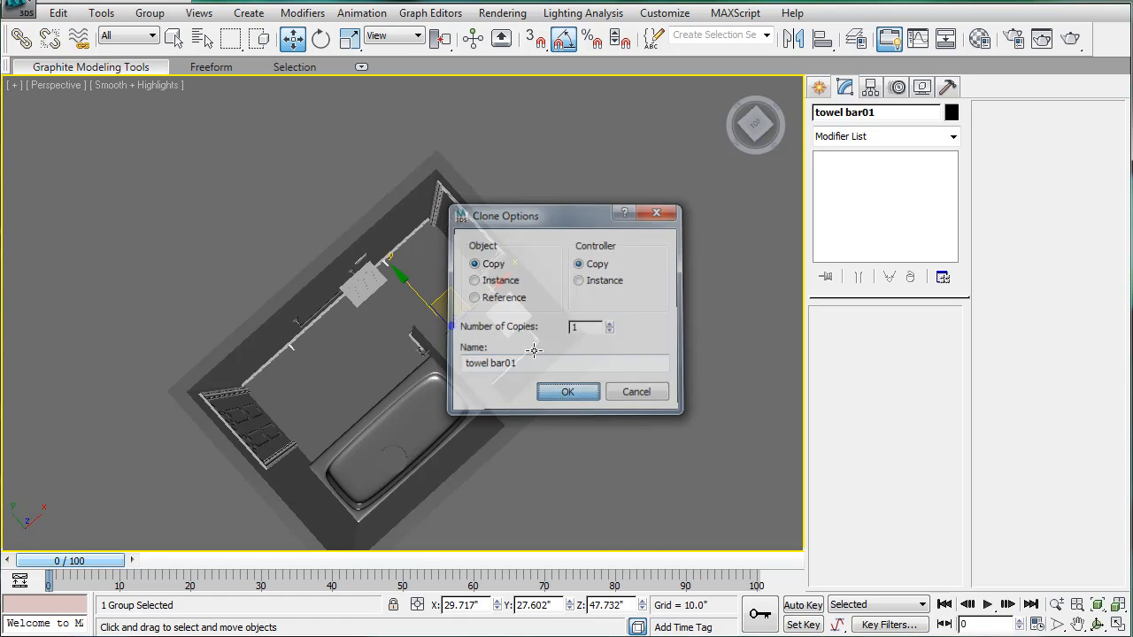
click(567, 391)
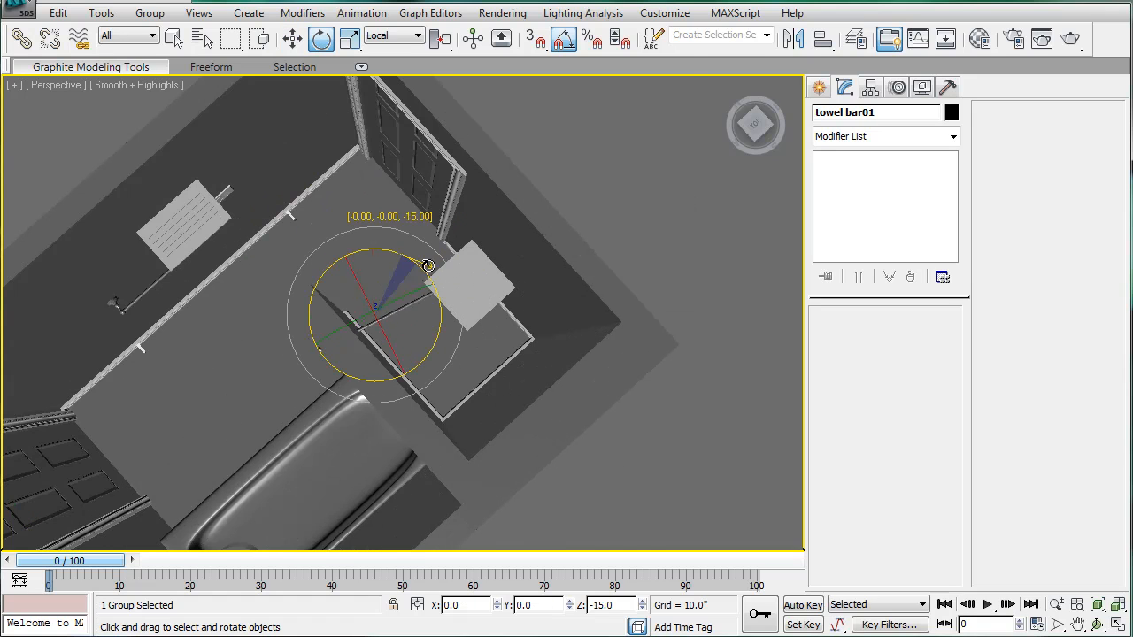
Move the rotated copy toward the wall by the door and select one end piece
click(293, 38)
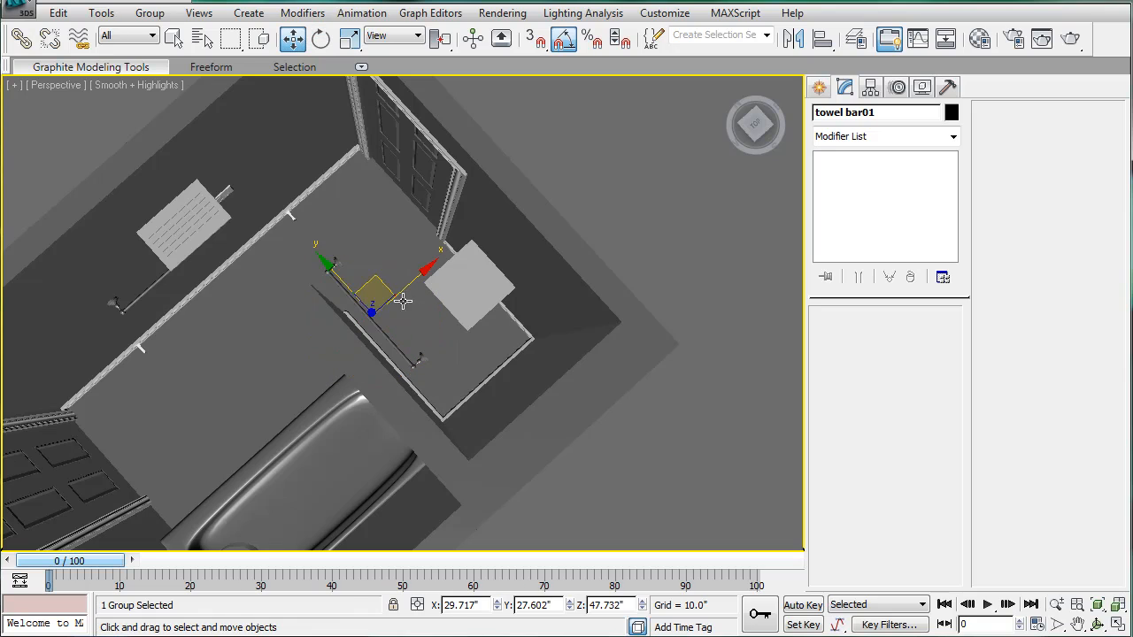
drag(403, 301, 407, 243)
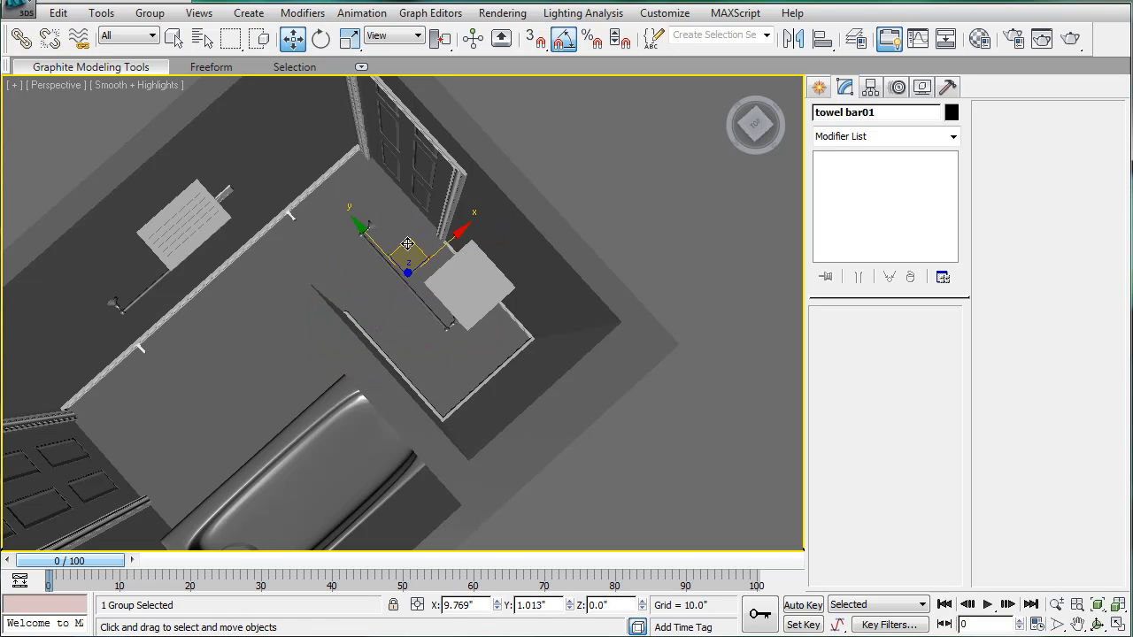
click(148, 12)
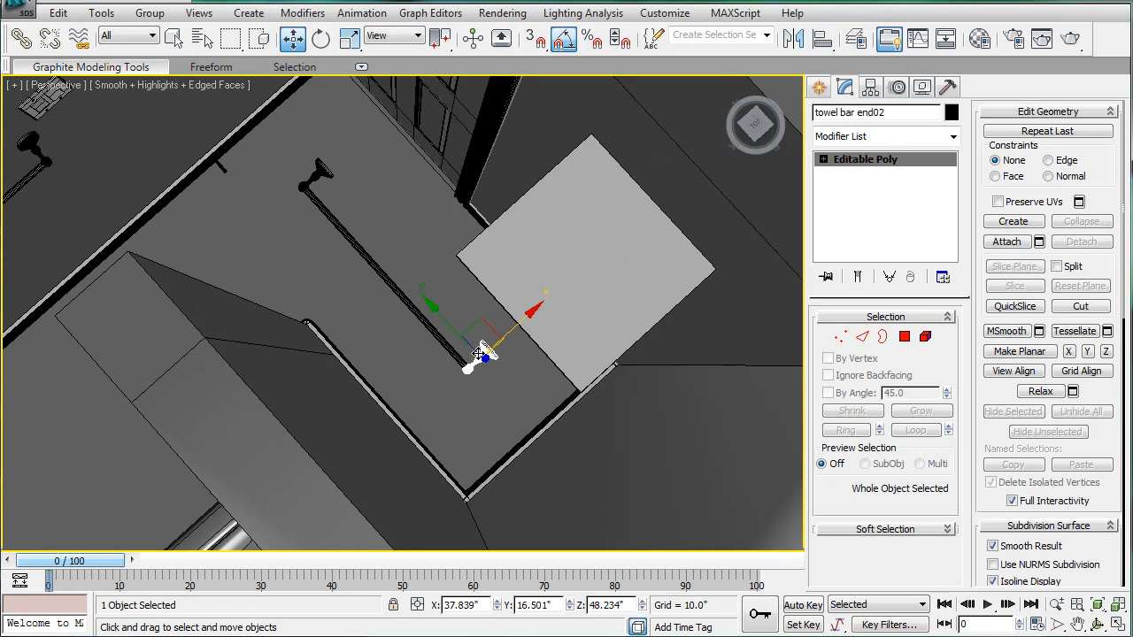
Move the copied bar's end piece closer to the other end
drag(478, 354, 346, 204)
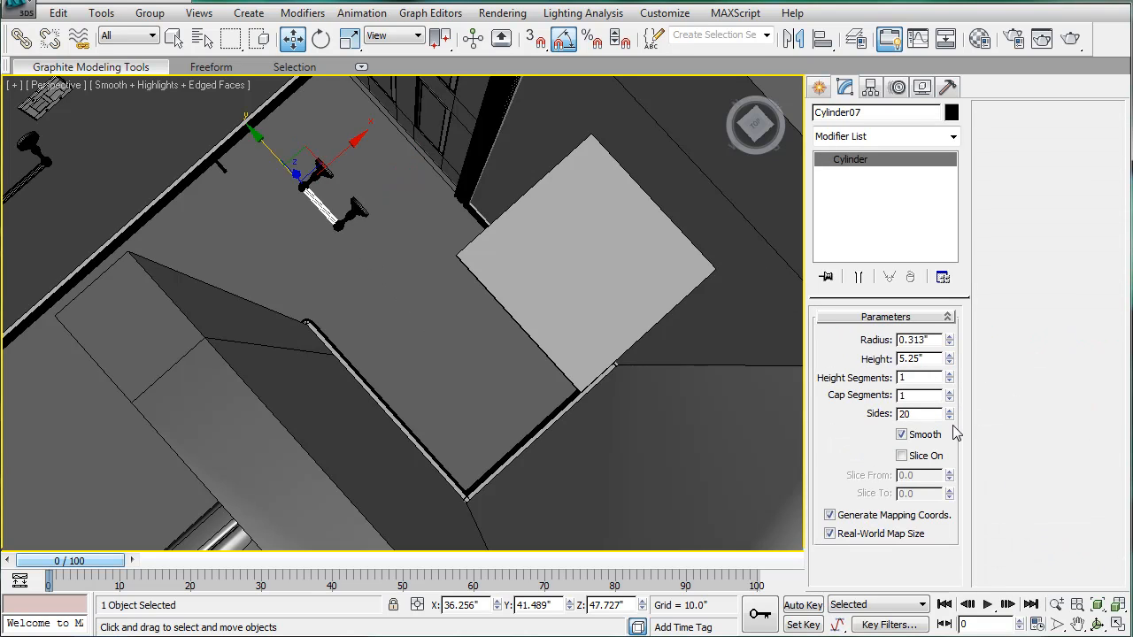
mouse_move(484, 361)
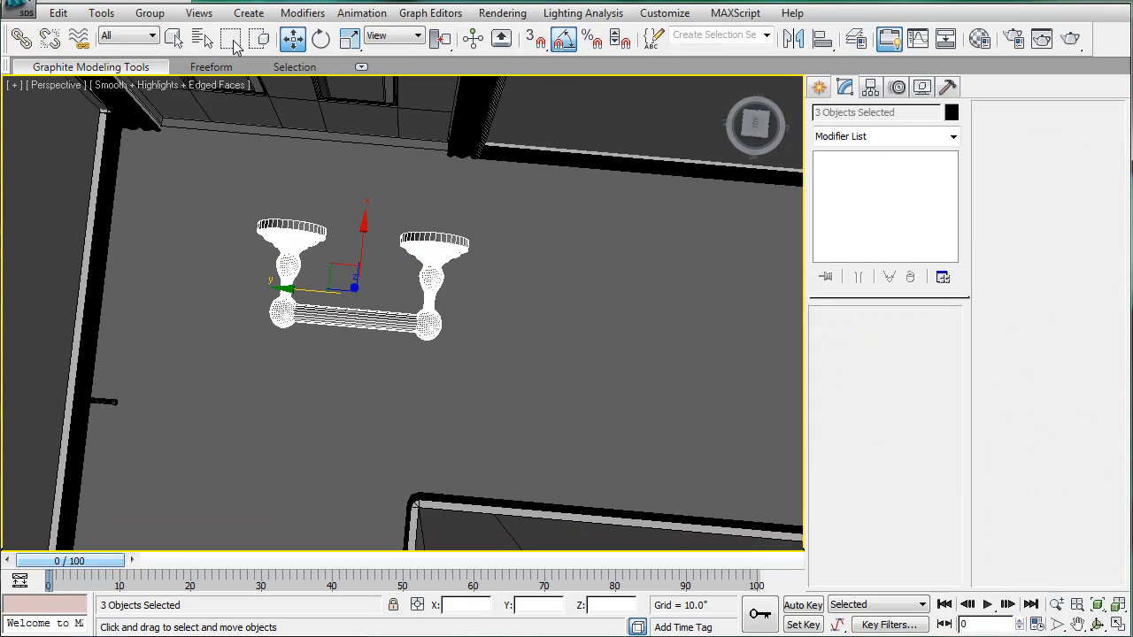
Group the rod and two end mounts under the name 'toilet paper holder'
click(148, 12)
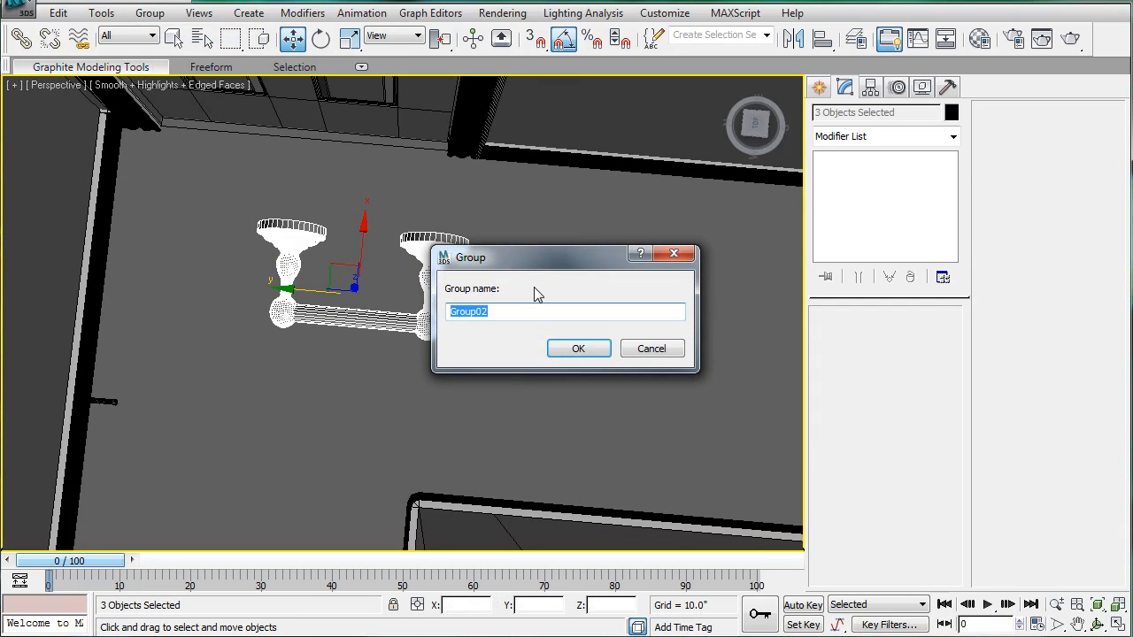
text(paper)
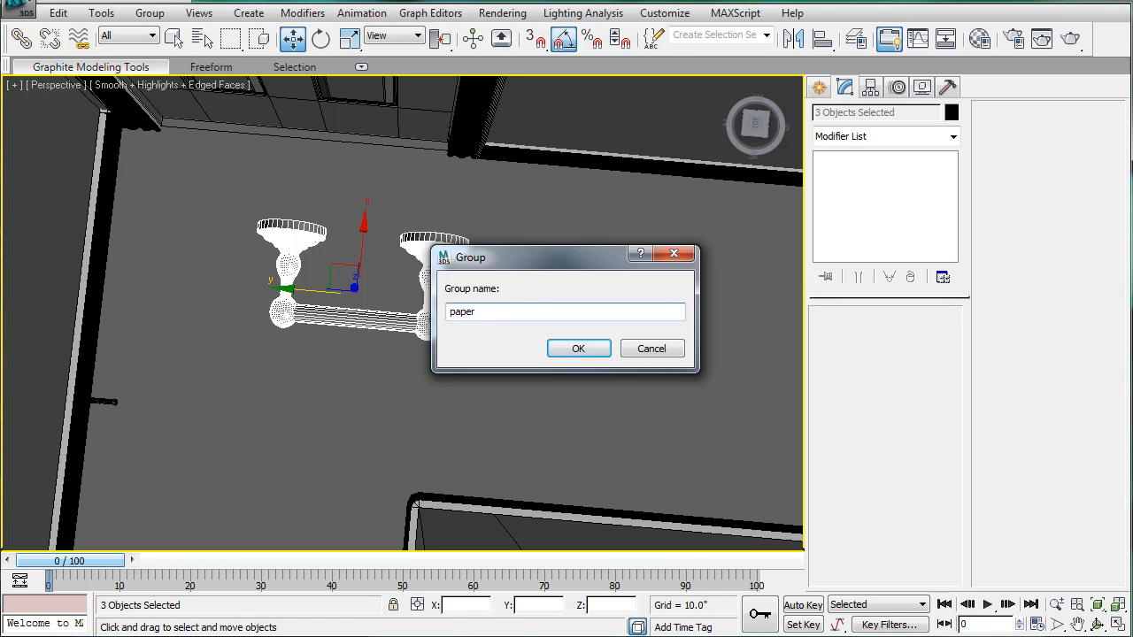
key(BackSpace)
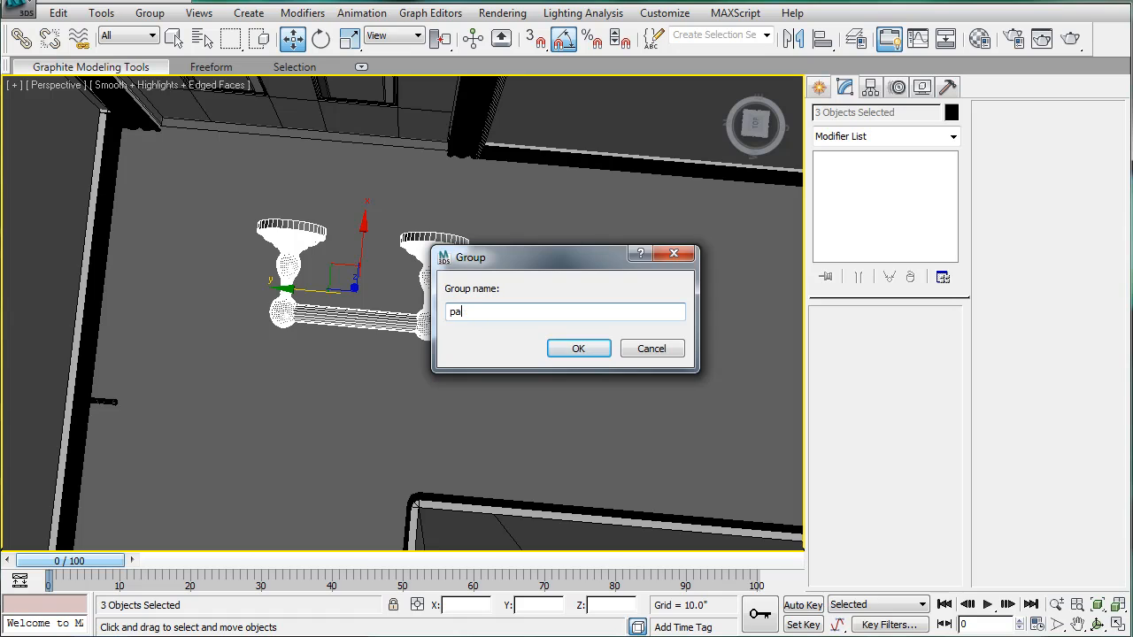
text(toilet)
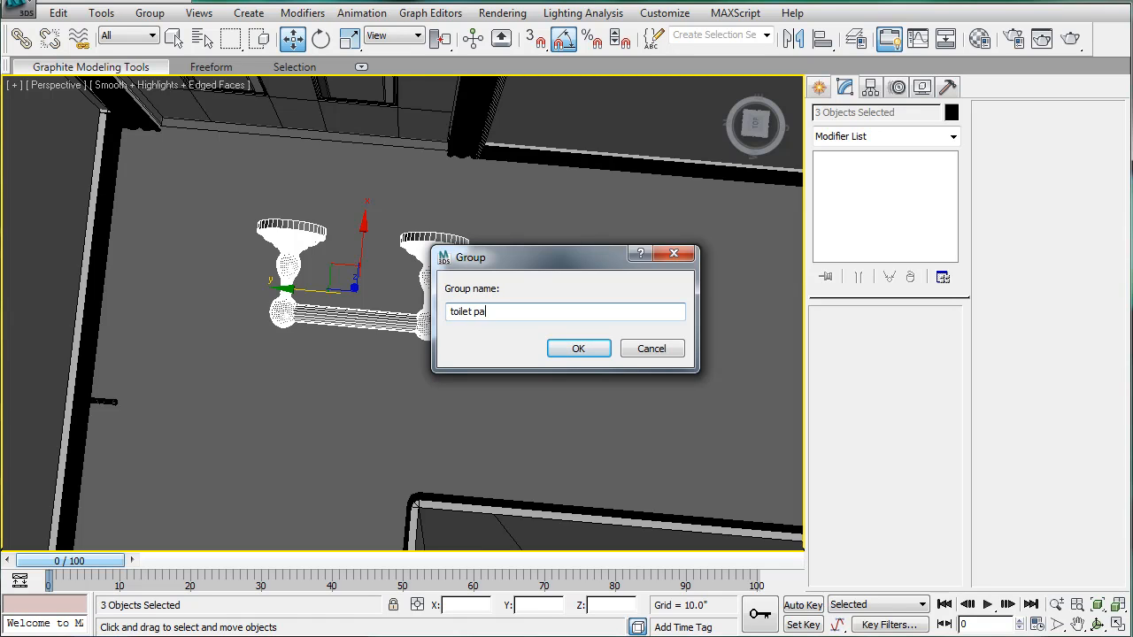
click(578, 347)
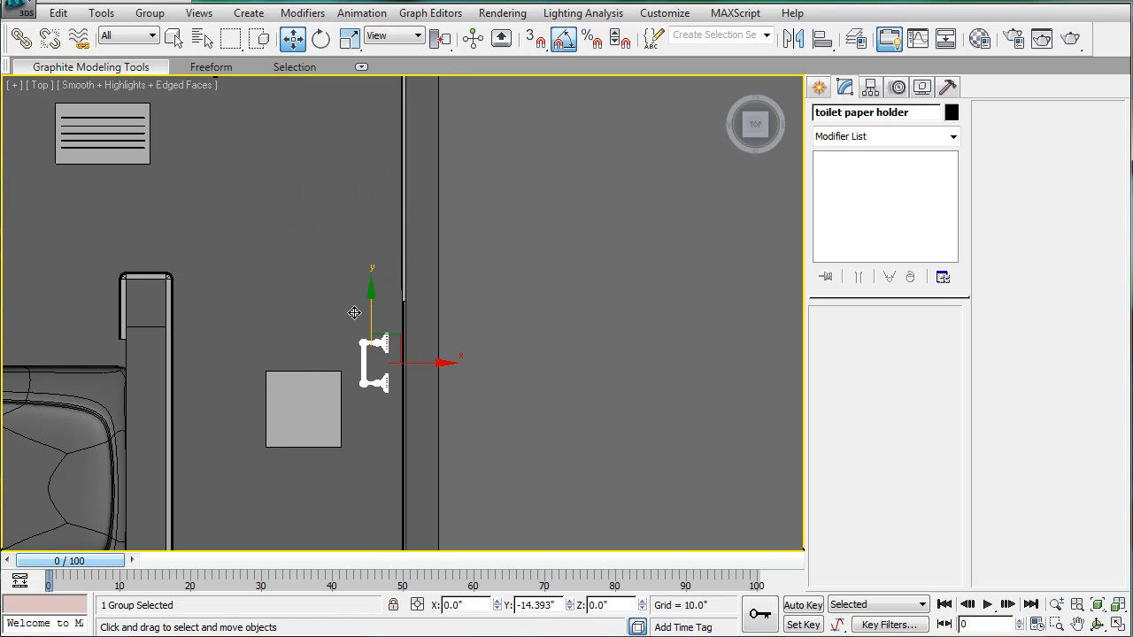
Drag the toilet paper holder group along X until it sits snug against the wall
drag(372, 363, 360, 381)
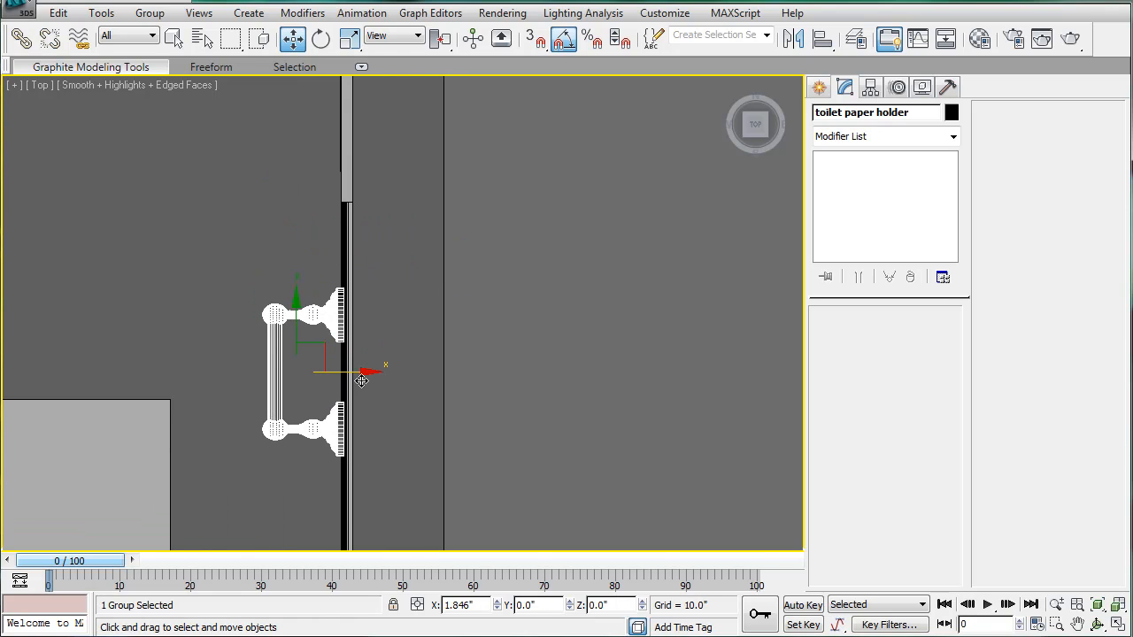
drag(361, 372, 401, 372)
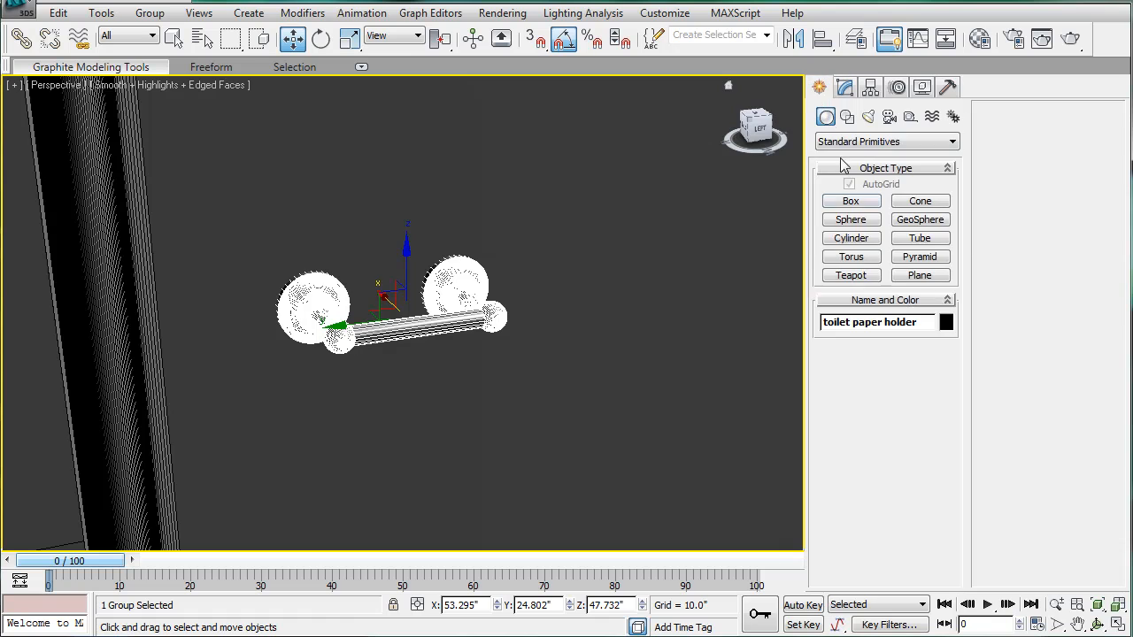
click(850, 200)
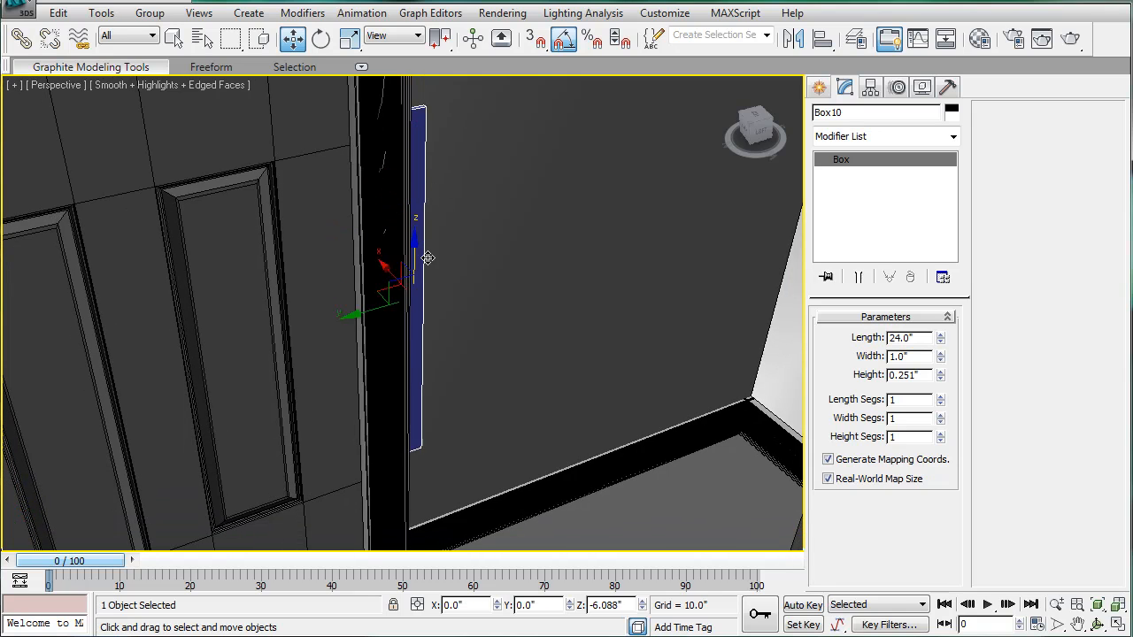
Position the 24-inch Box10 strip against the door frame using the Perspective and Left views
drag(427, 257, 400, 283)
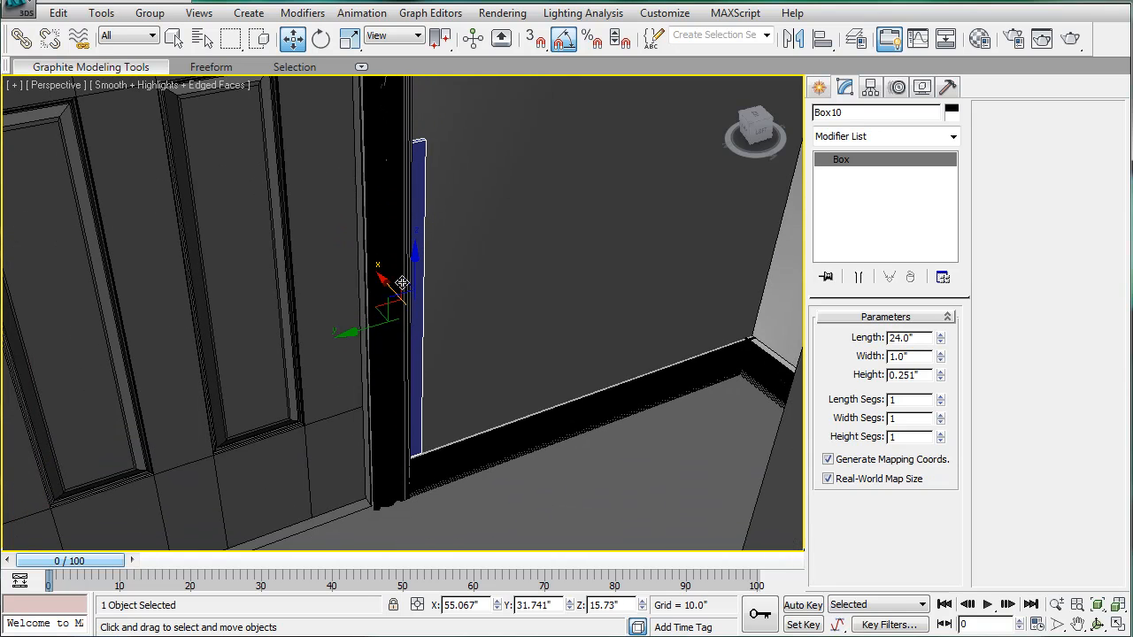
key(L)
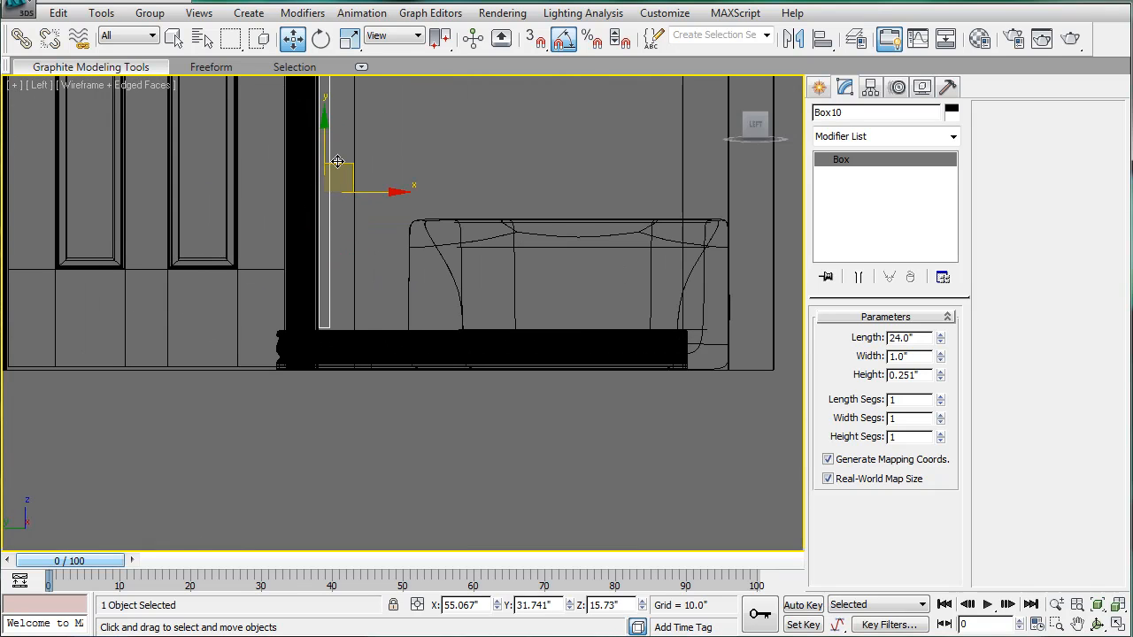
drag(336, 161, 327, 182)
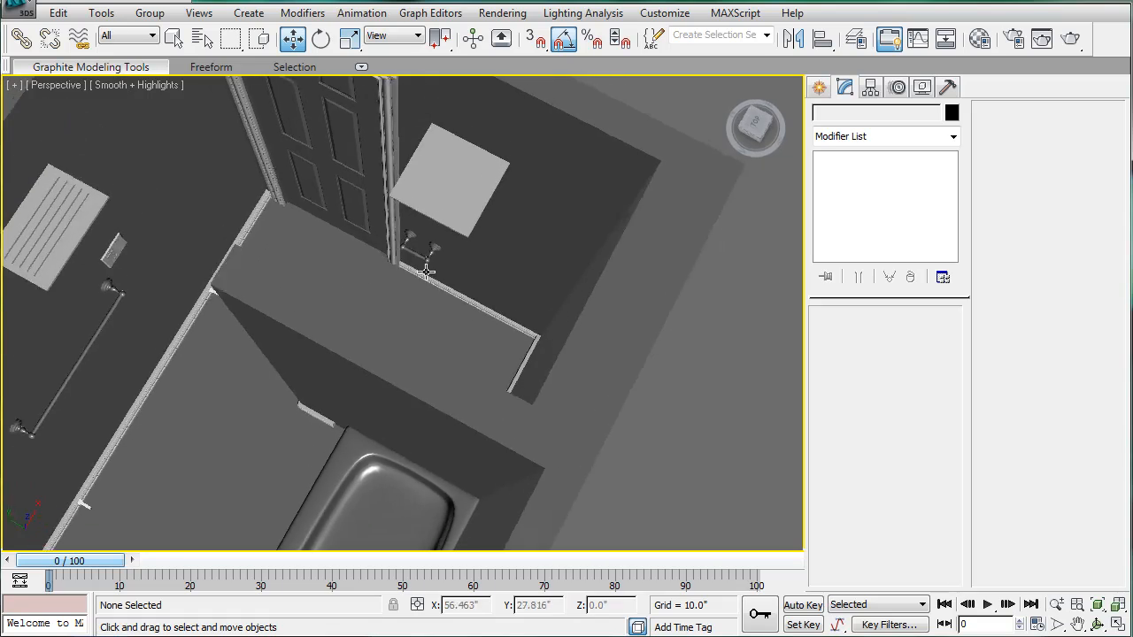
Orbit out to view the whole bathroom, then back in toward the door area
drag(424, 275, 530, 248)
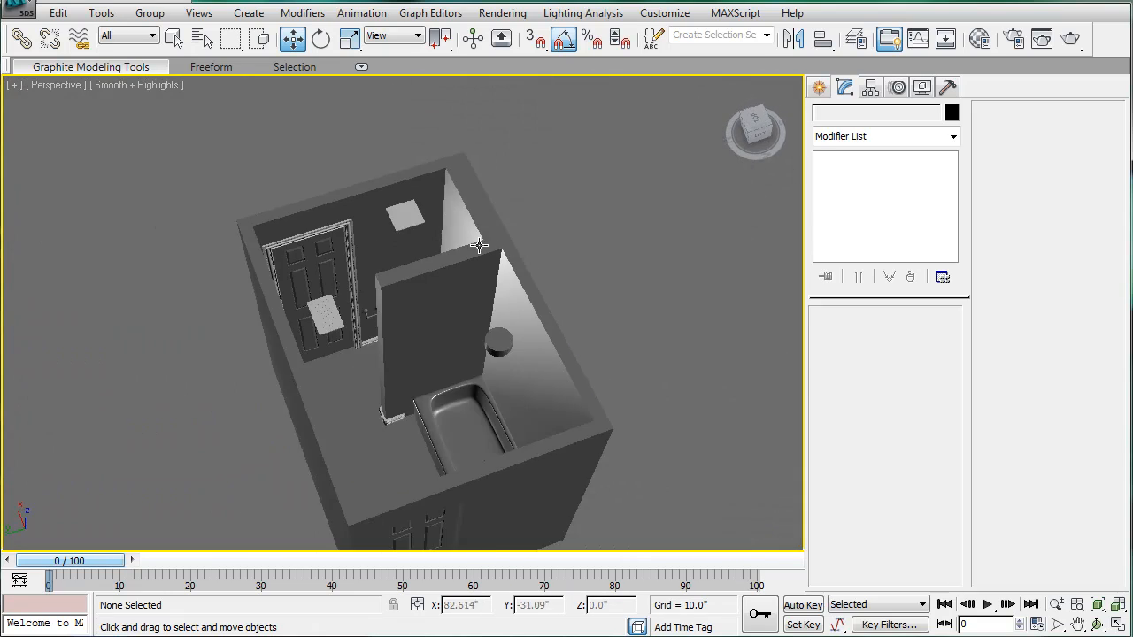
drag(478, 243, 408, 278)
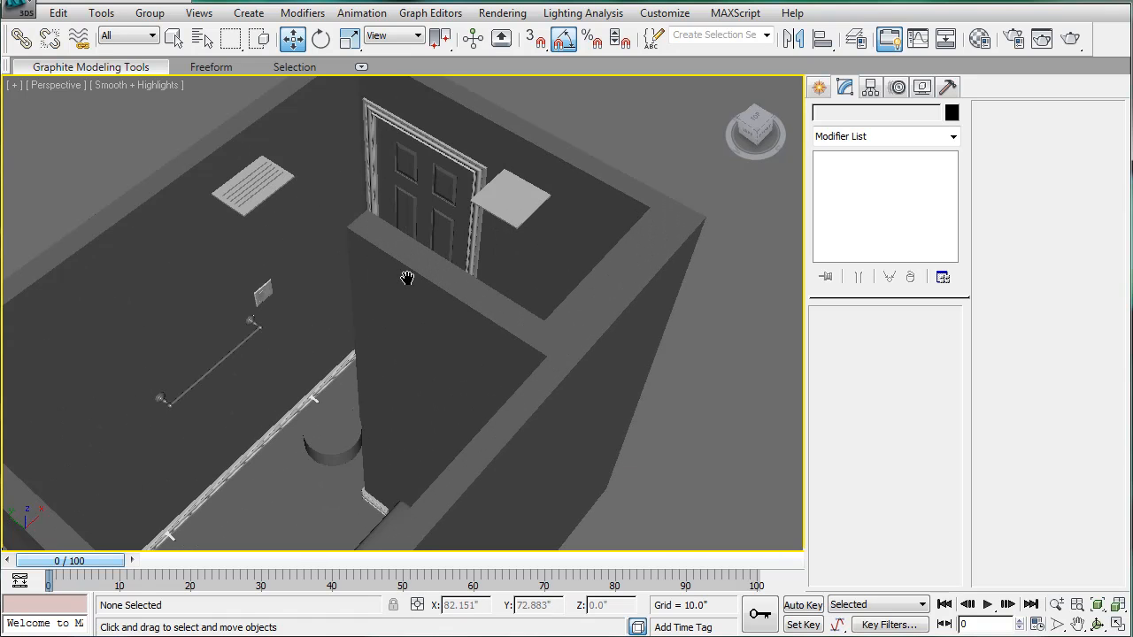
mouse_move(393, 209)
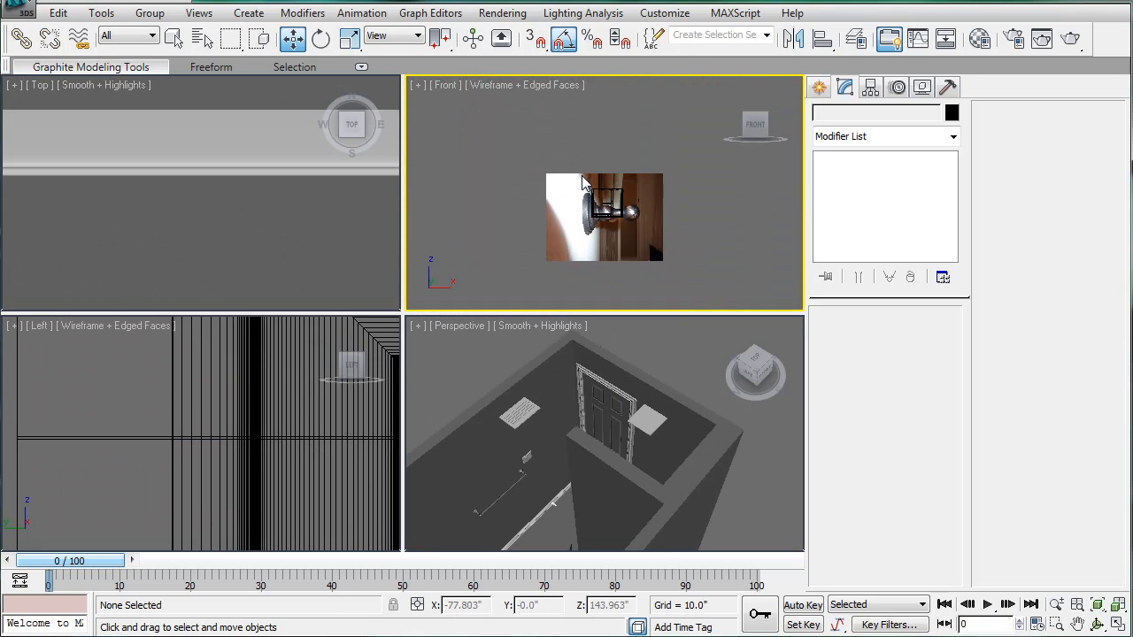
Set photo P1000190 as the Front backdrop, hide the models, and maximize Front
click(451, 162)
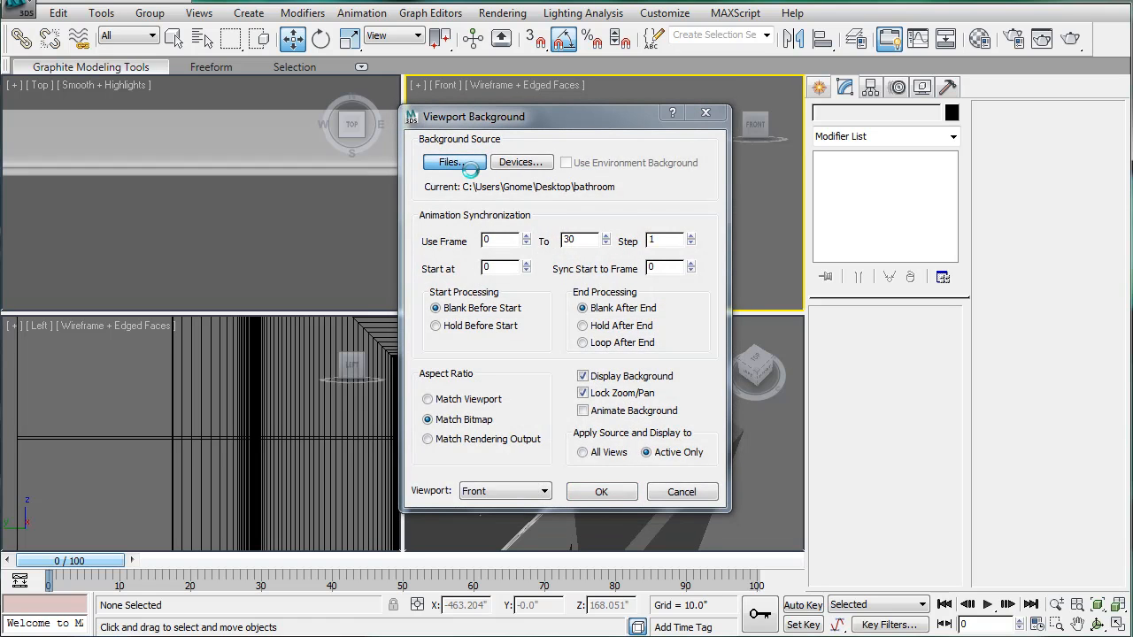
click(451, 163)
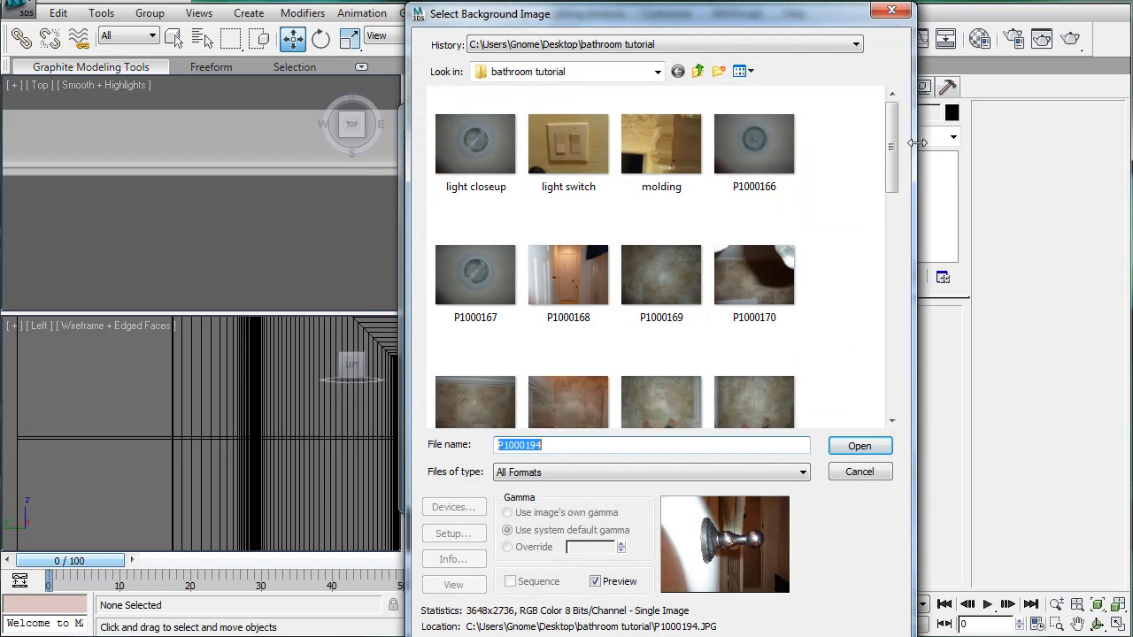
scroll(down, 3)
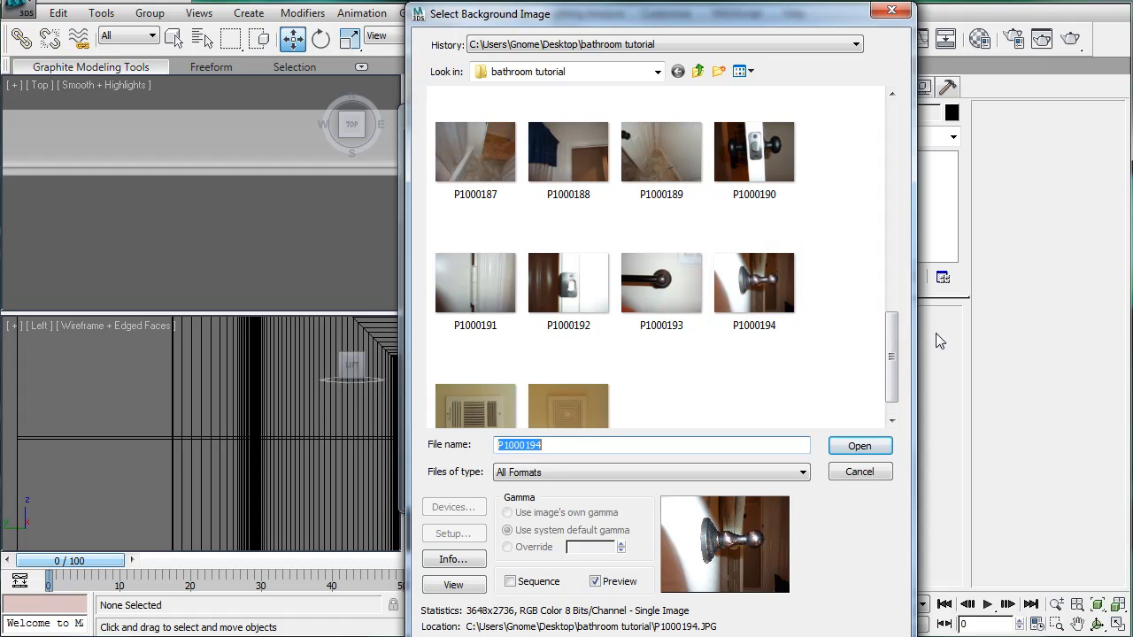
click(753, 150)
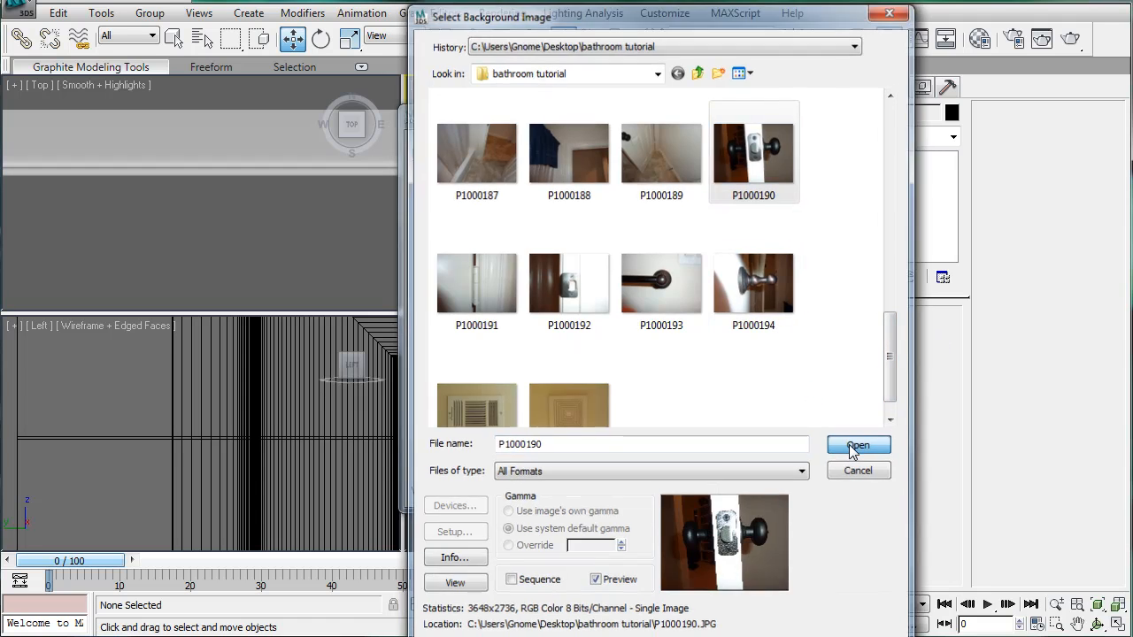
click(858, 445)
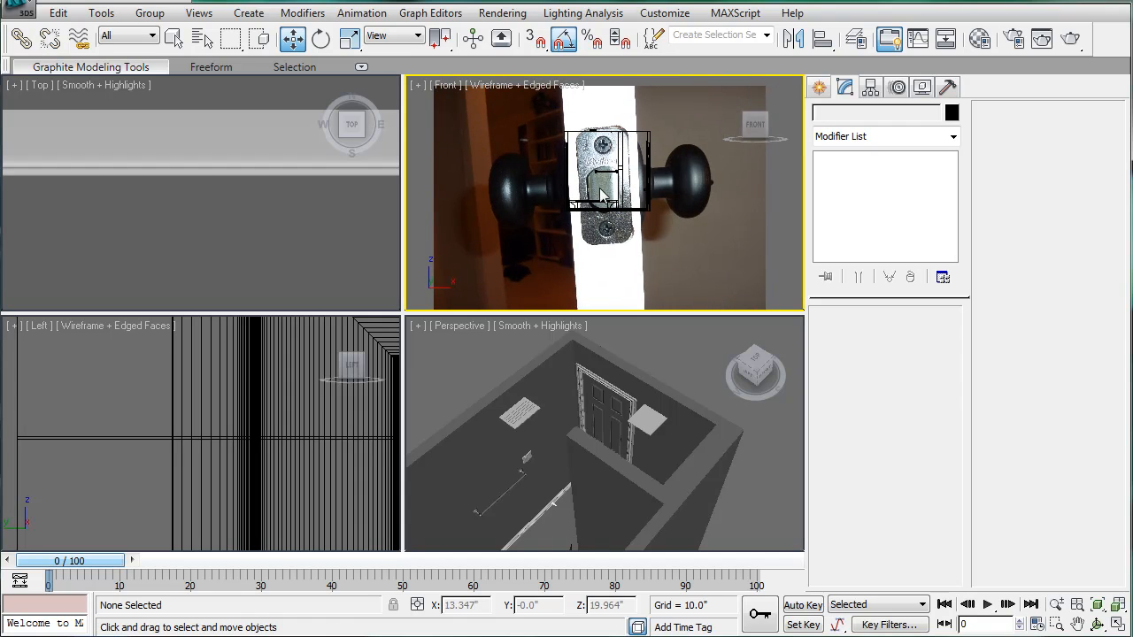
right_click(602, 190)
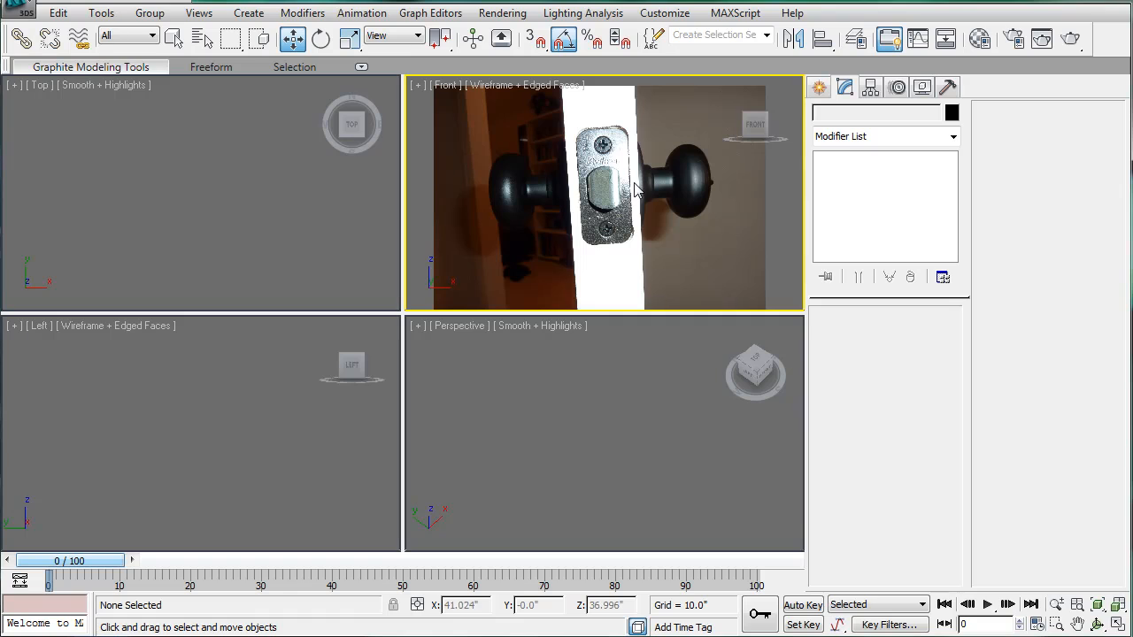
key(Alt+W)
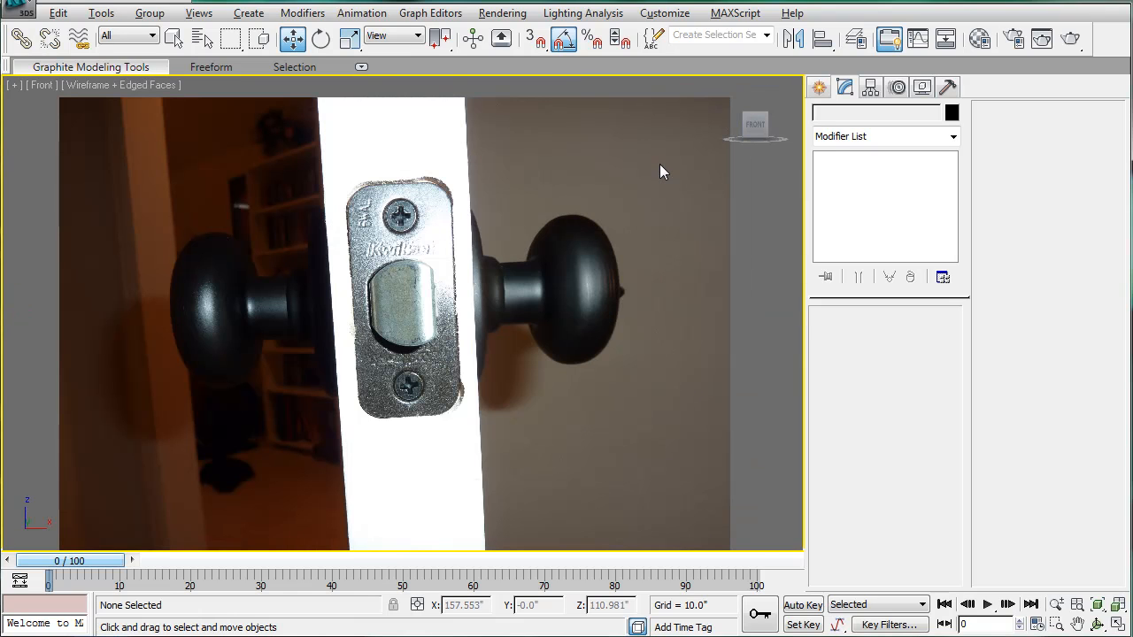
Trace the knob silhouette in the Front view with a Line and close the spline
click(817, 86)
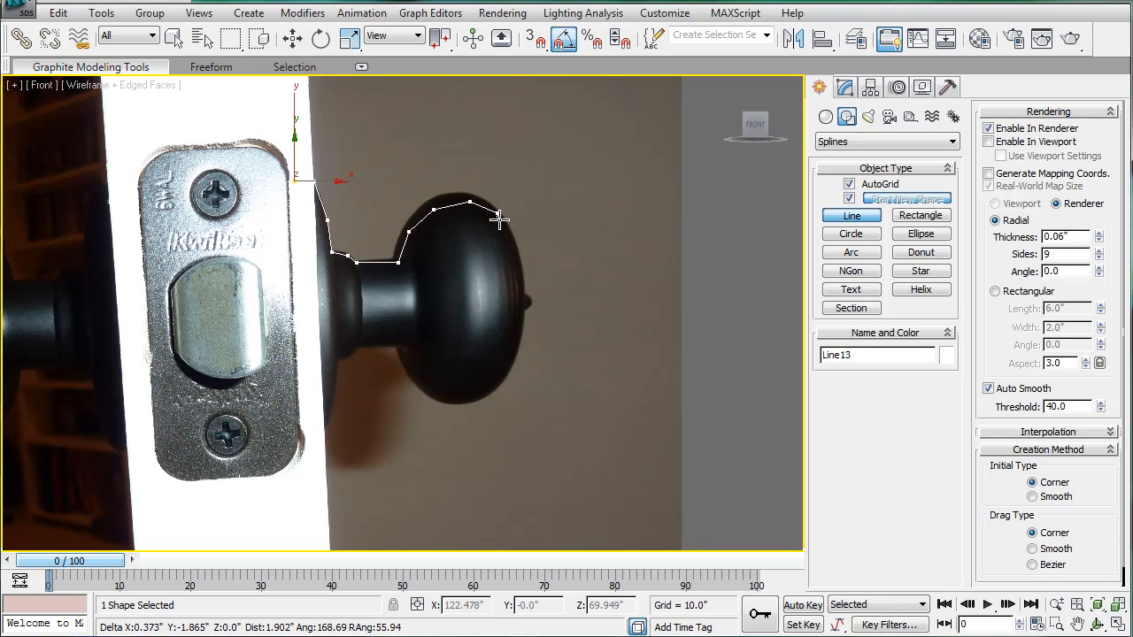
click(520, 294)
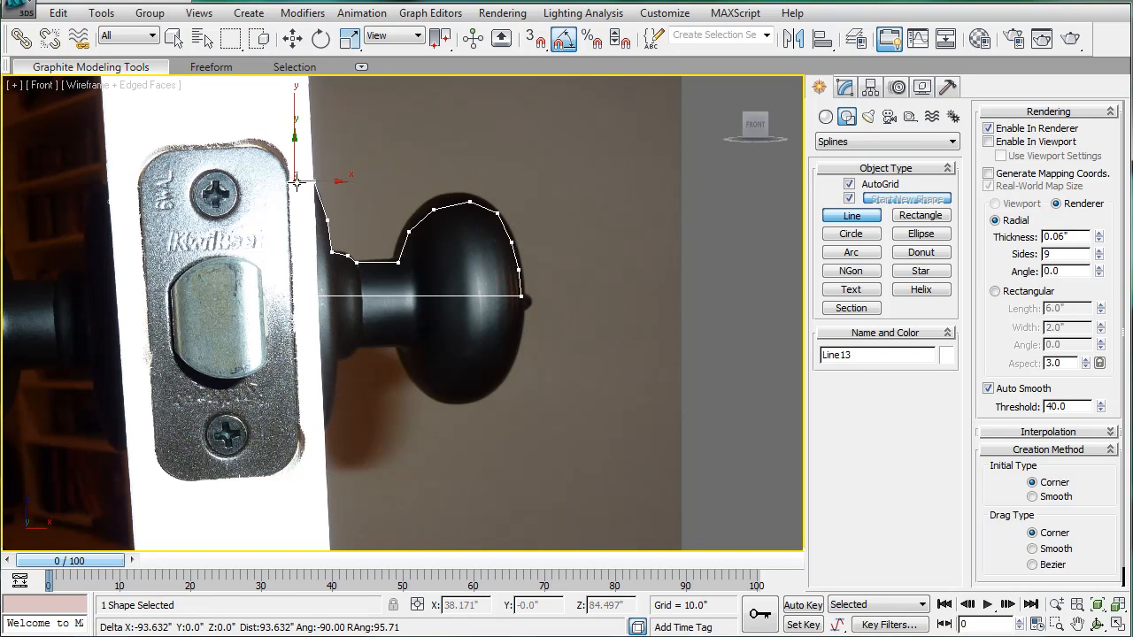
click(299, 182)
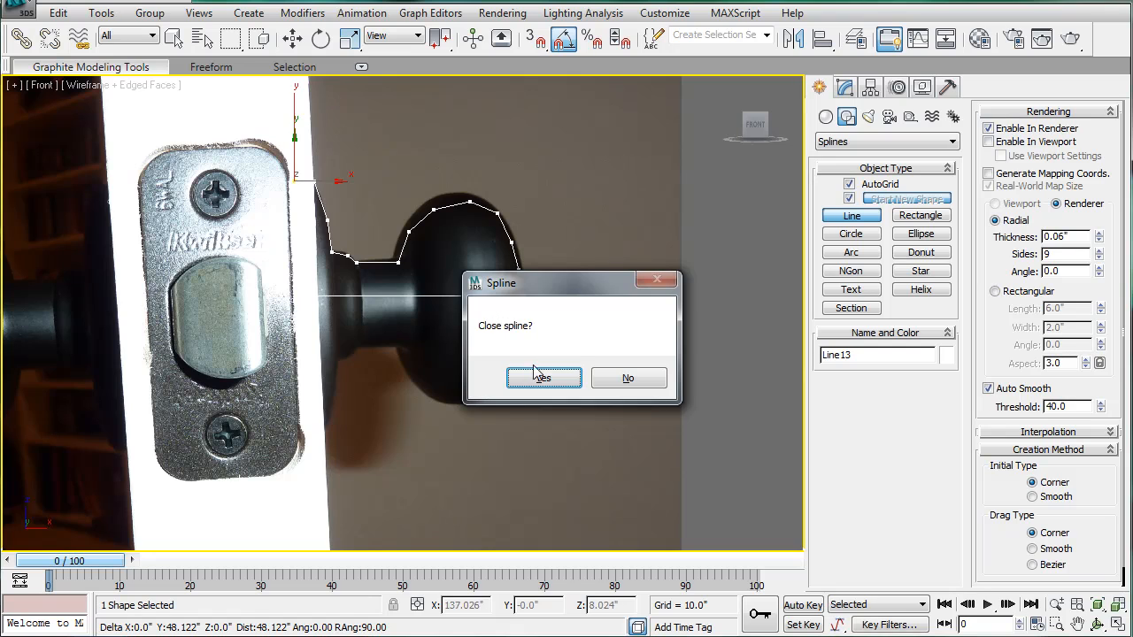
click(544, 378)
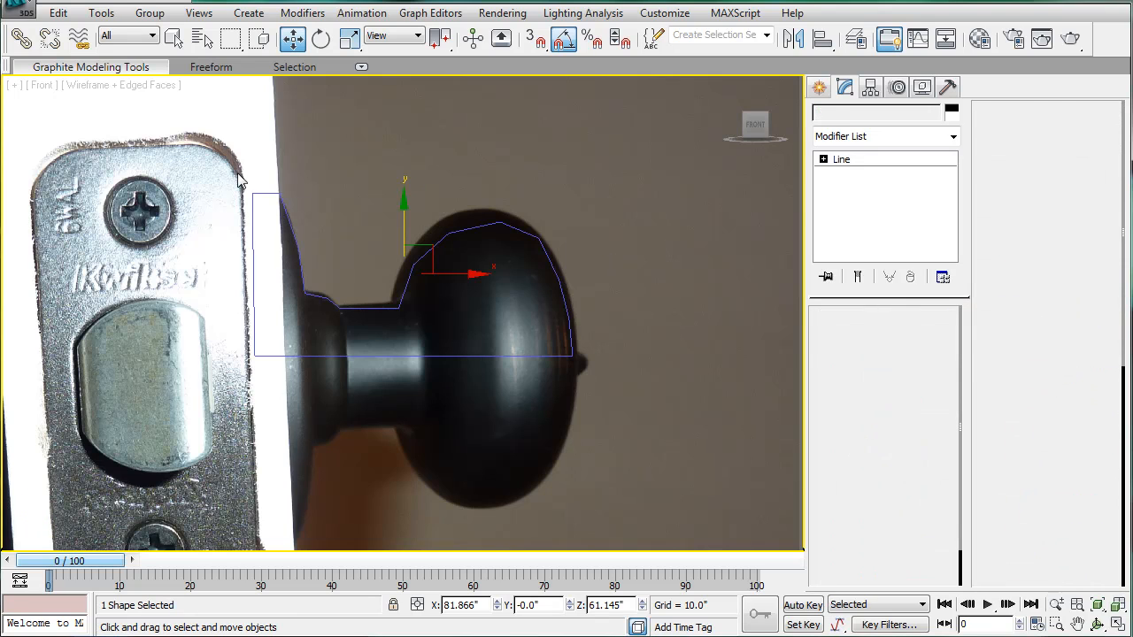
Move Line13's vertices so the profile follows the knob's neck and curved contour
click(823, 159)
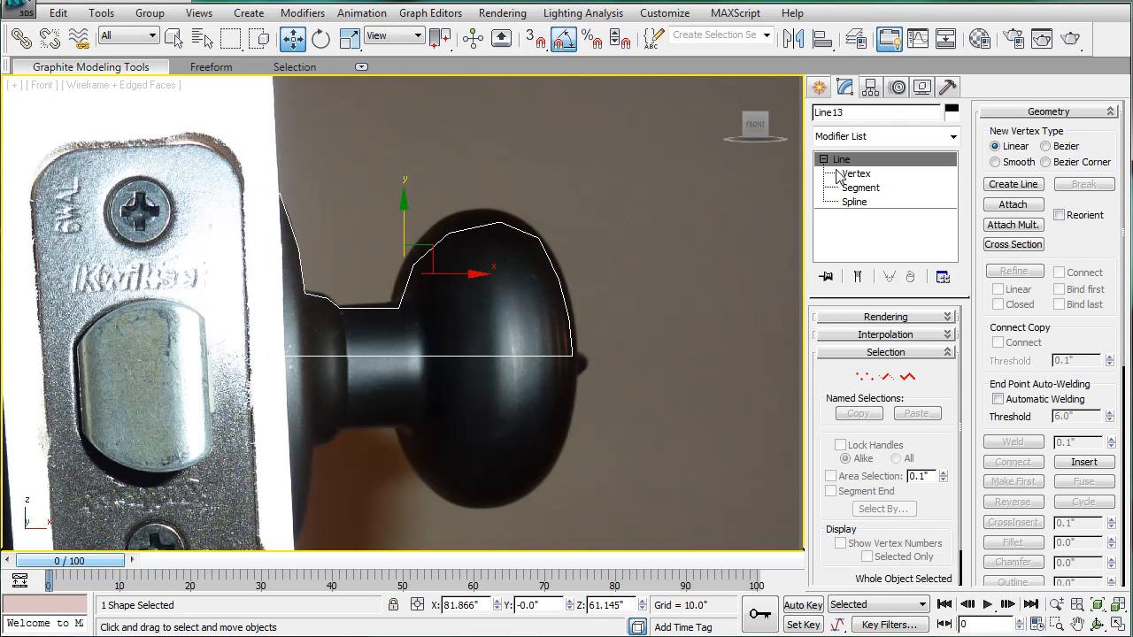
click(855, 174)
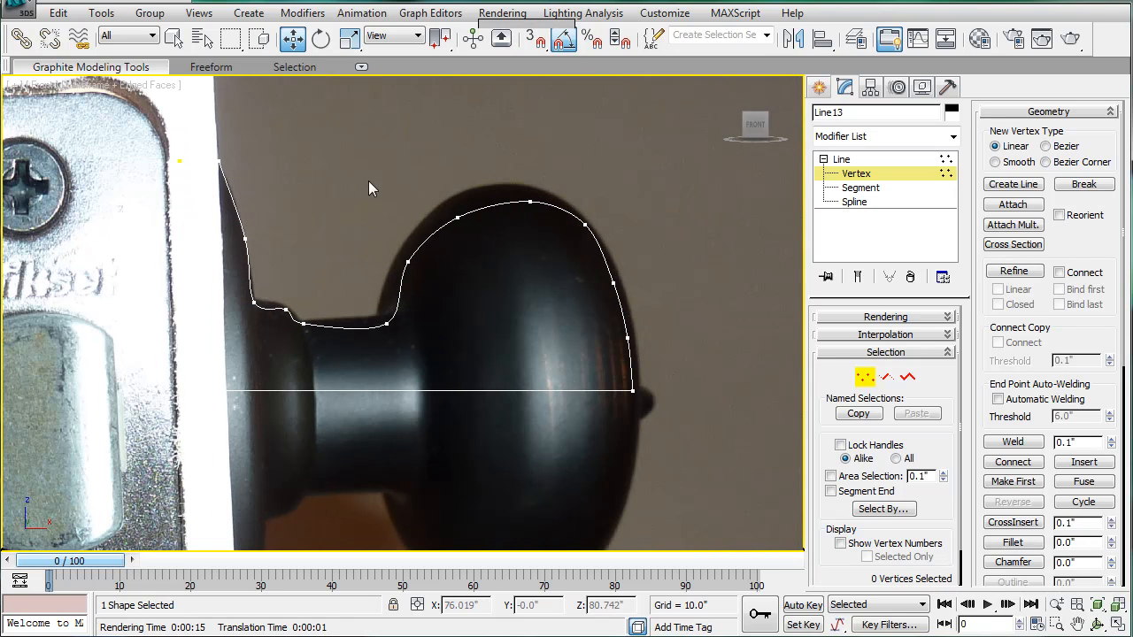
click(529, 202)
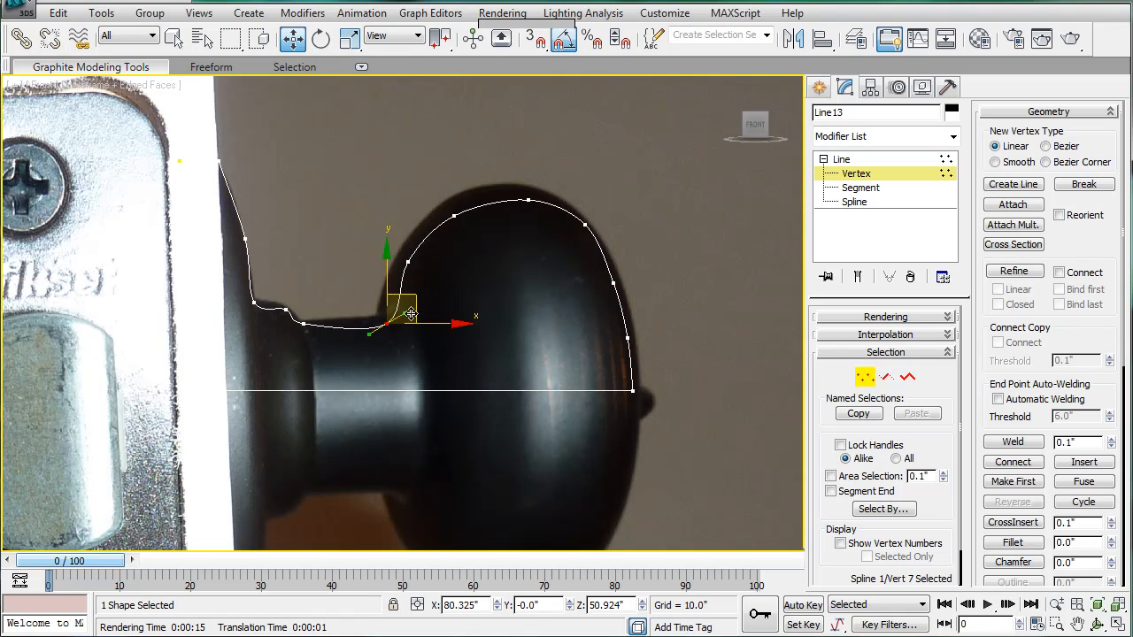
drag(411, 314, 396, 285)
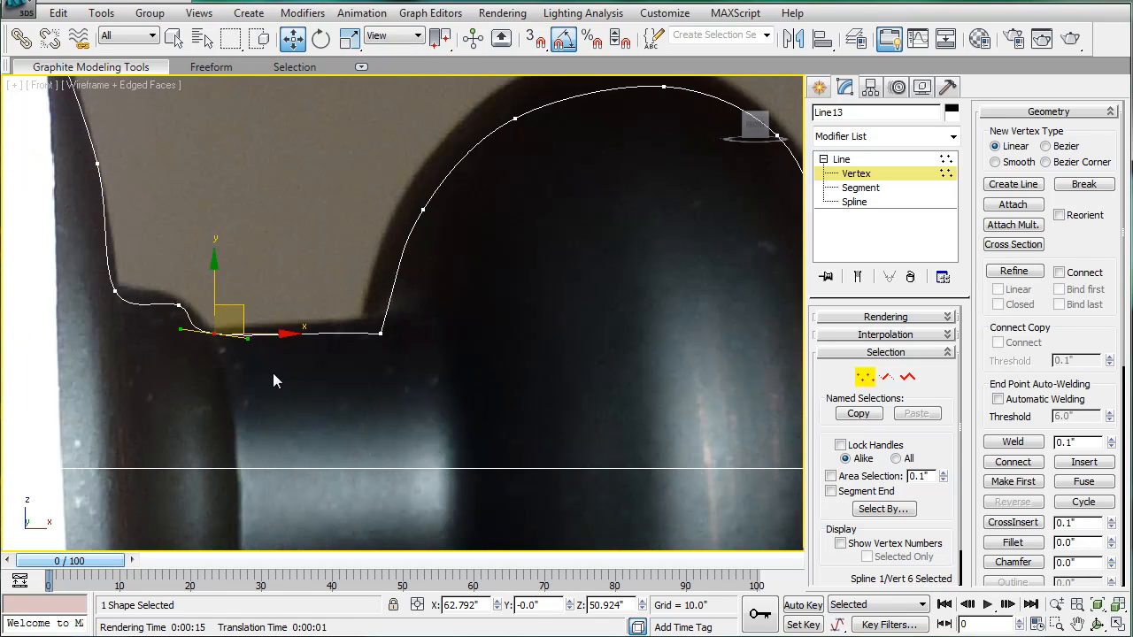
mouse_move(319, 299)
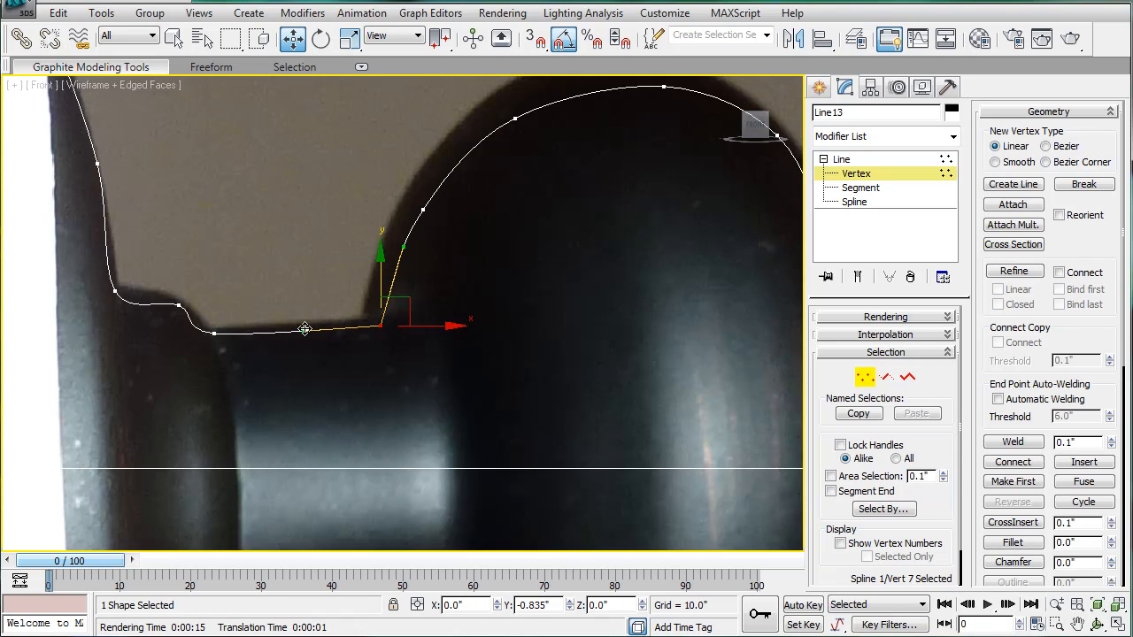
drag(303, 329, 306, 325)
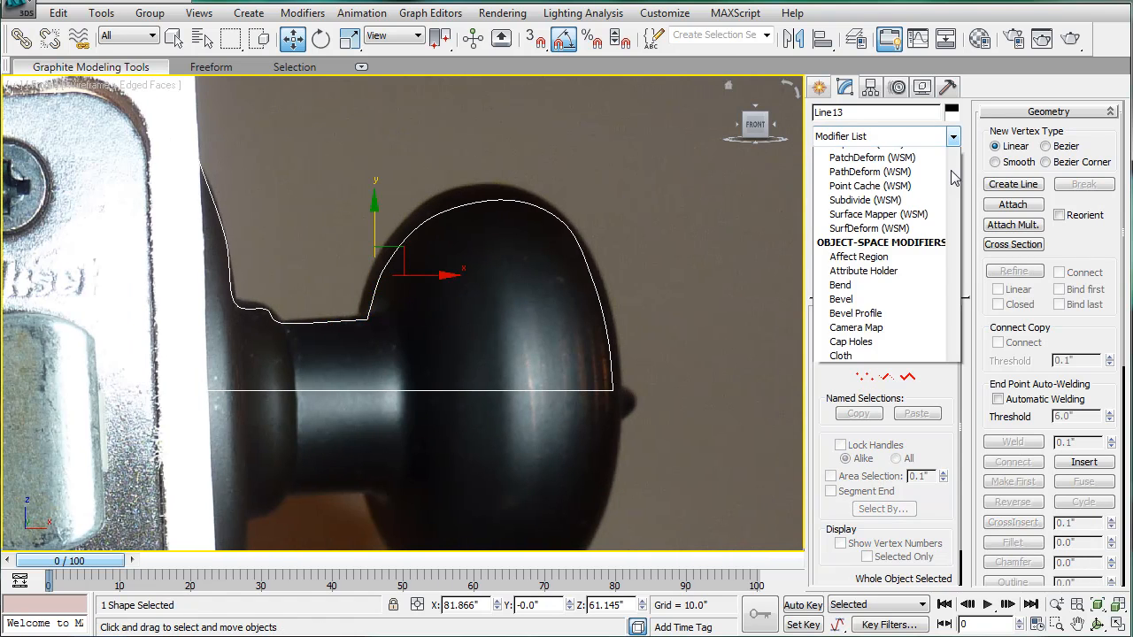
Shift the Lathe axis so the profile spins into a full round doorknob
scroll(down, 3)
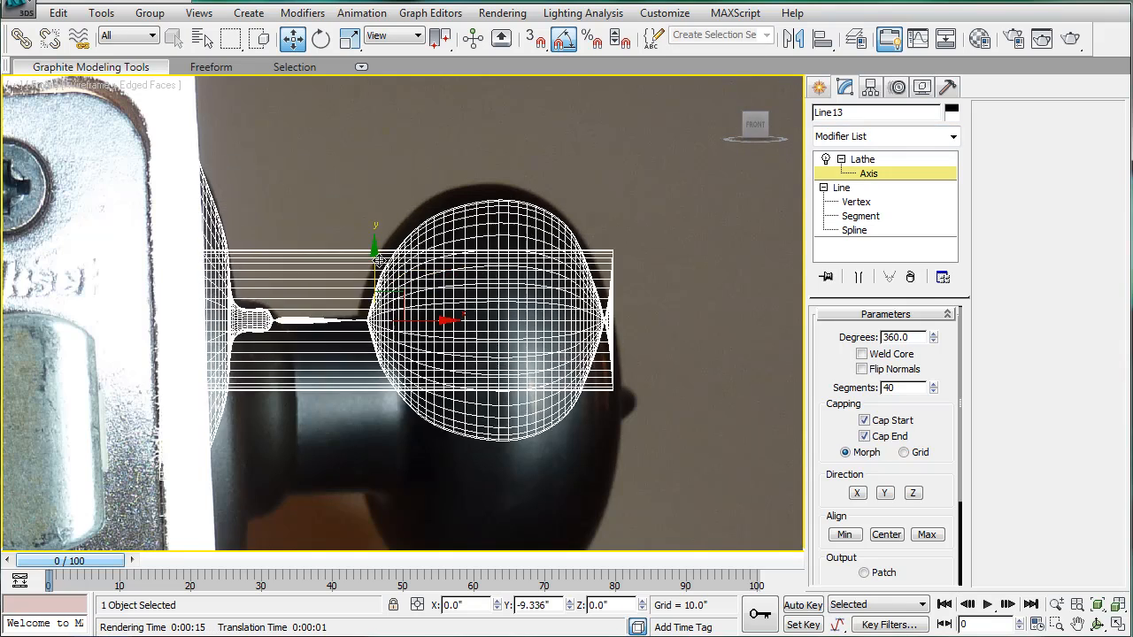
drag(371, 256, 372, 319)
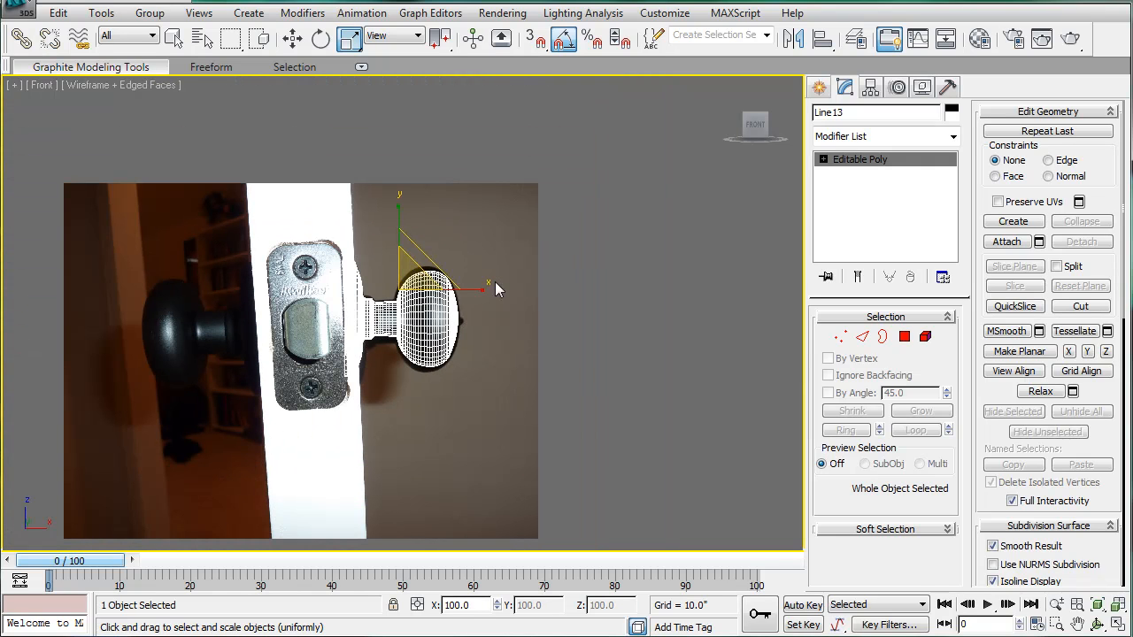
mouse_move(556, 246)
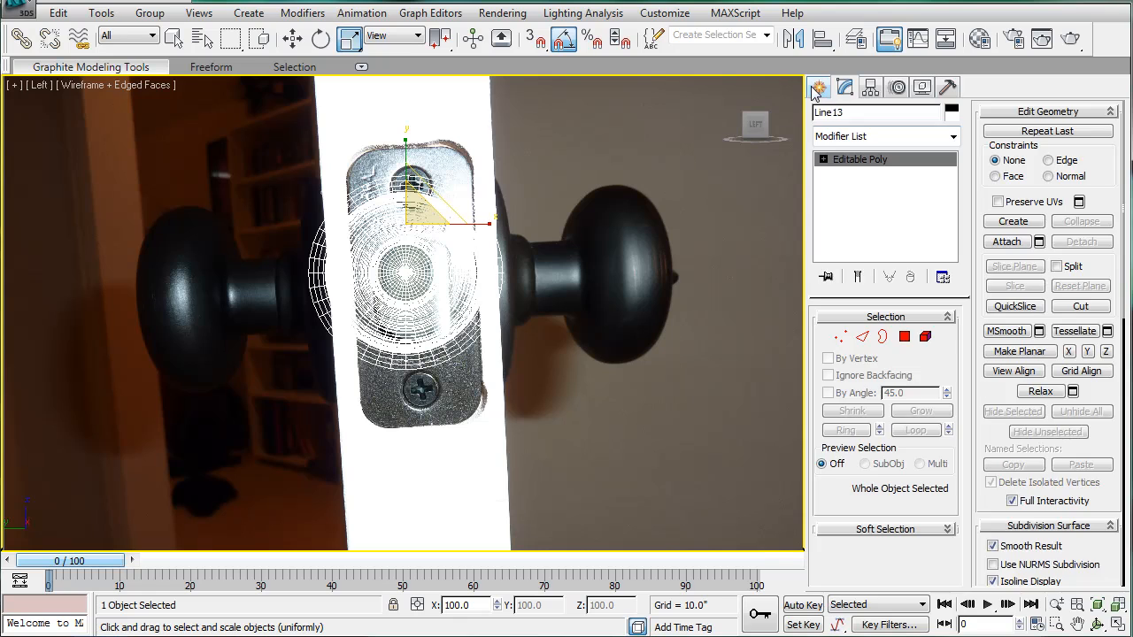
Remove the reference photo plane so the door and wall model show again
click(818, 86)
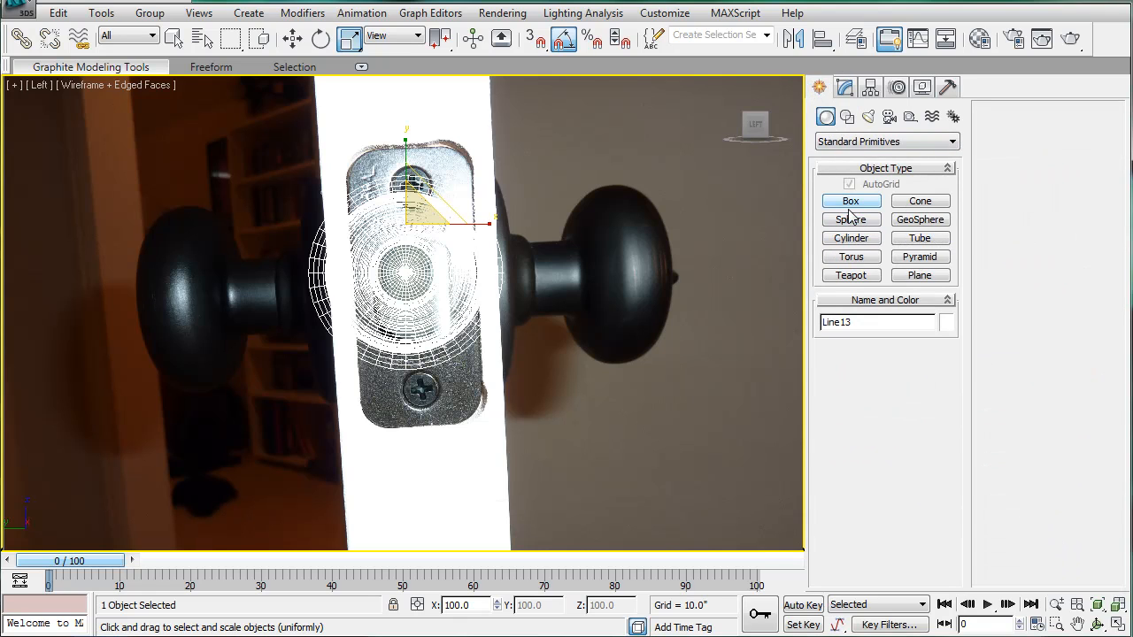
click(851, 238)
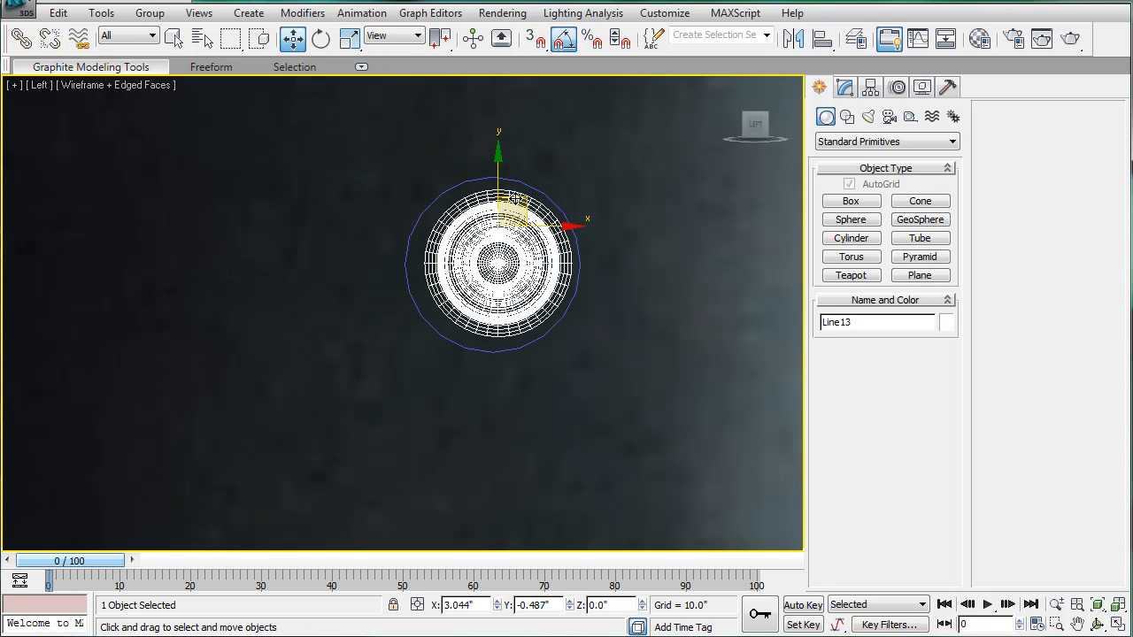
click(347, 38)
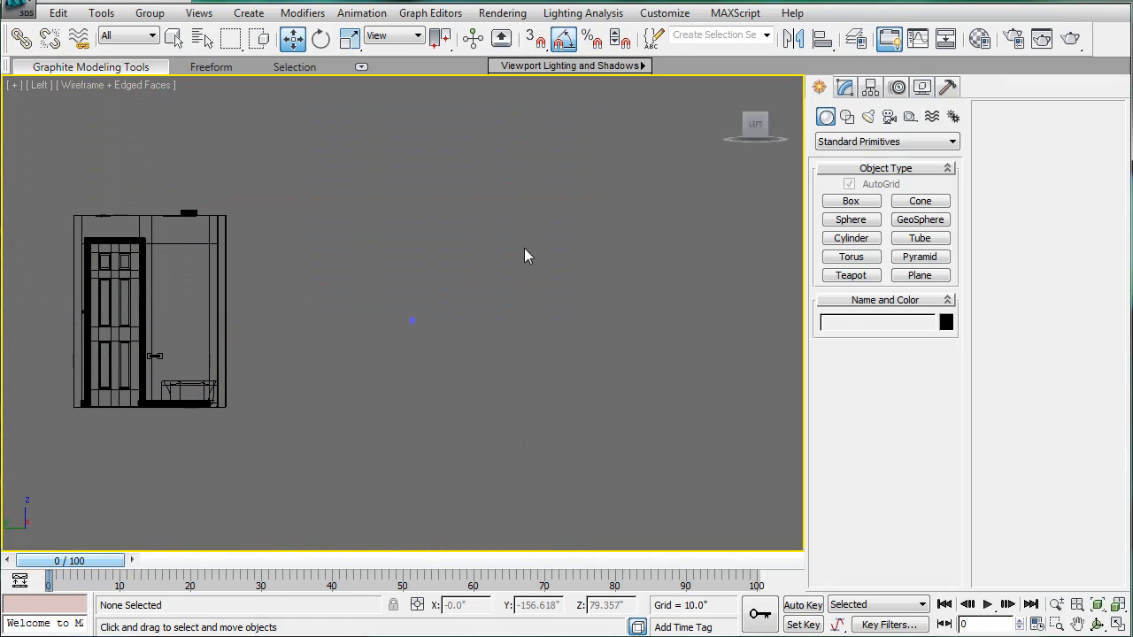
Select the Line13 doorknob and set its object colour to black
click(413, 320)
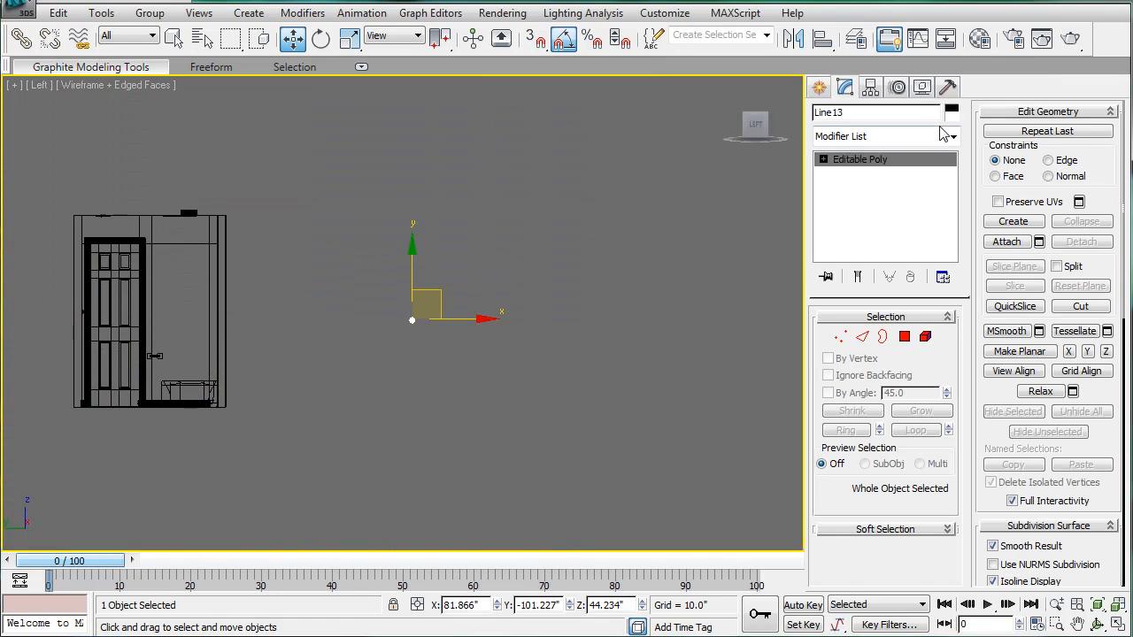
click(949, 113)
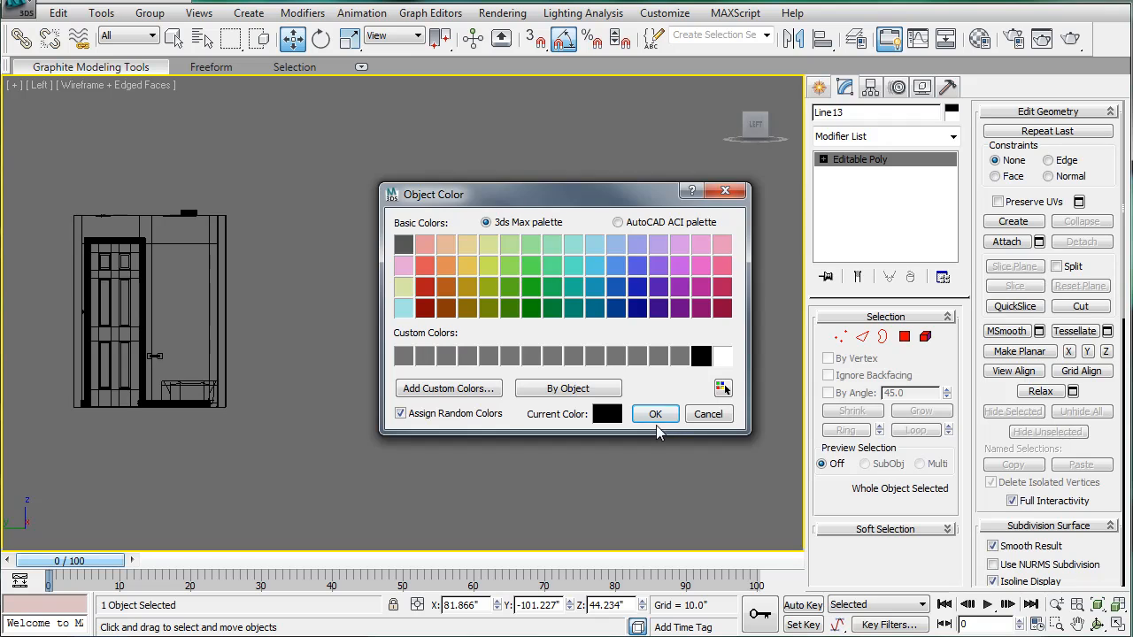
click(655, 414)
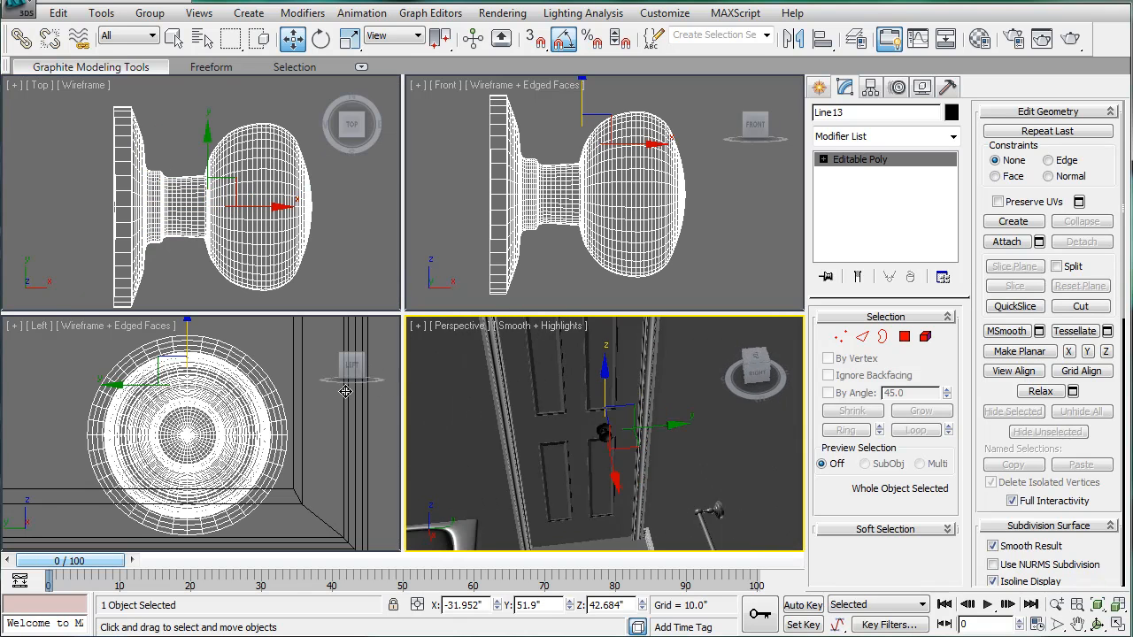
Move the knob flush against the door face and orbit around the edge to check
drag(602, 434, 615, 405)
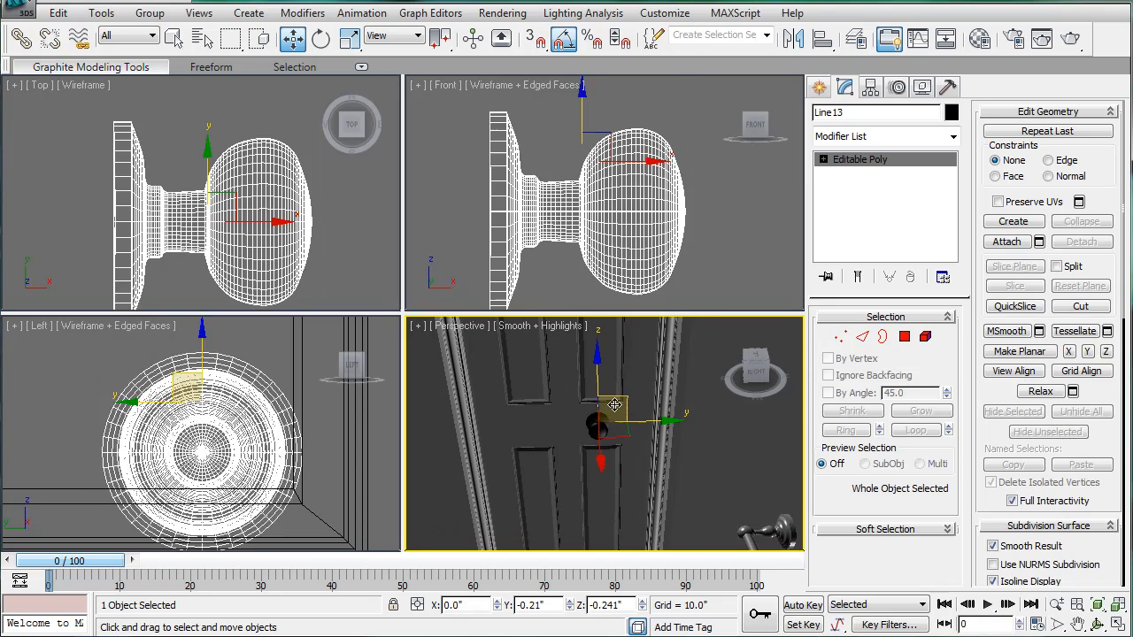
drag(613, 405, 632, 401)
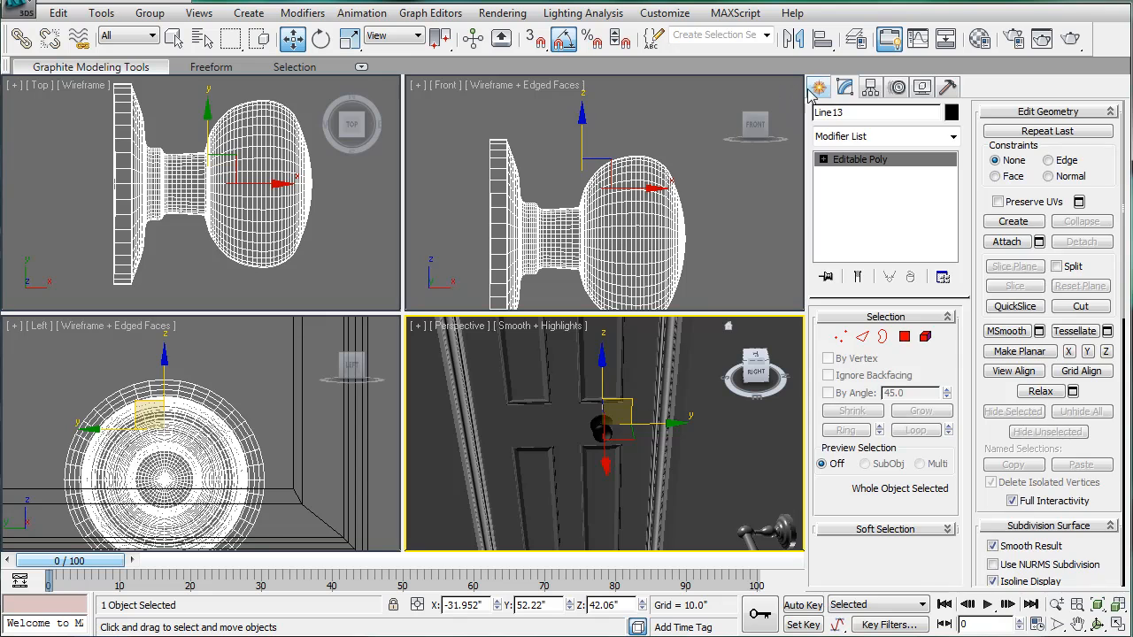
click(818, 87)
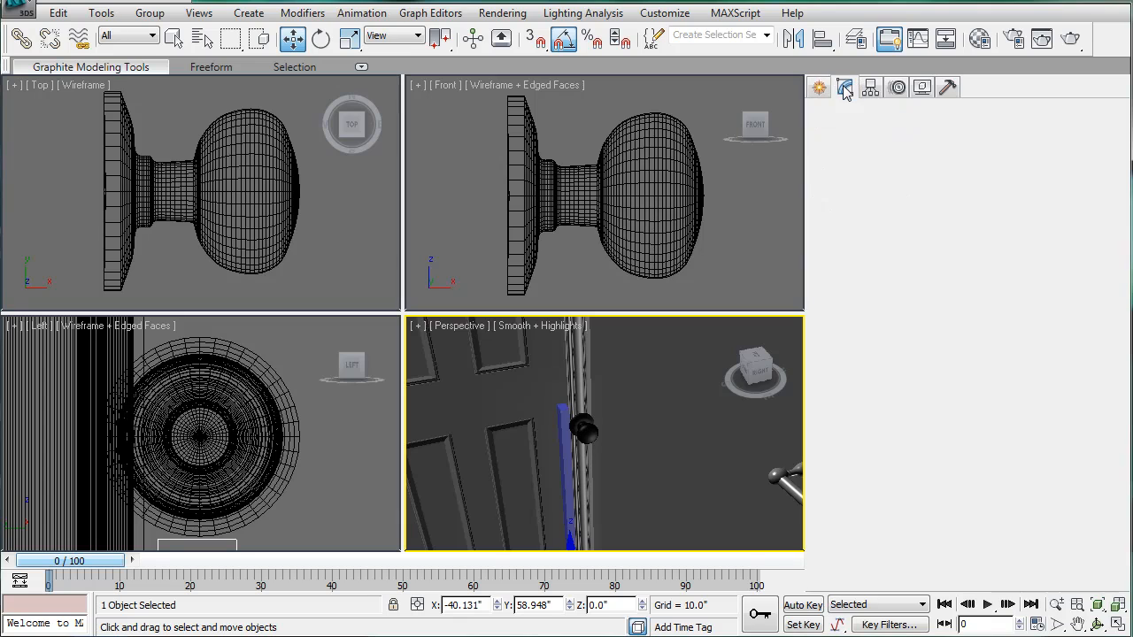
click(845, 88)
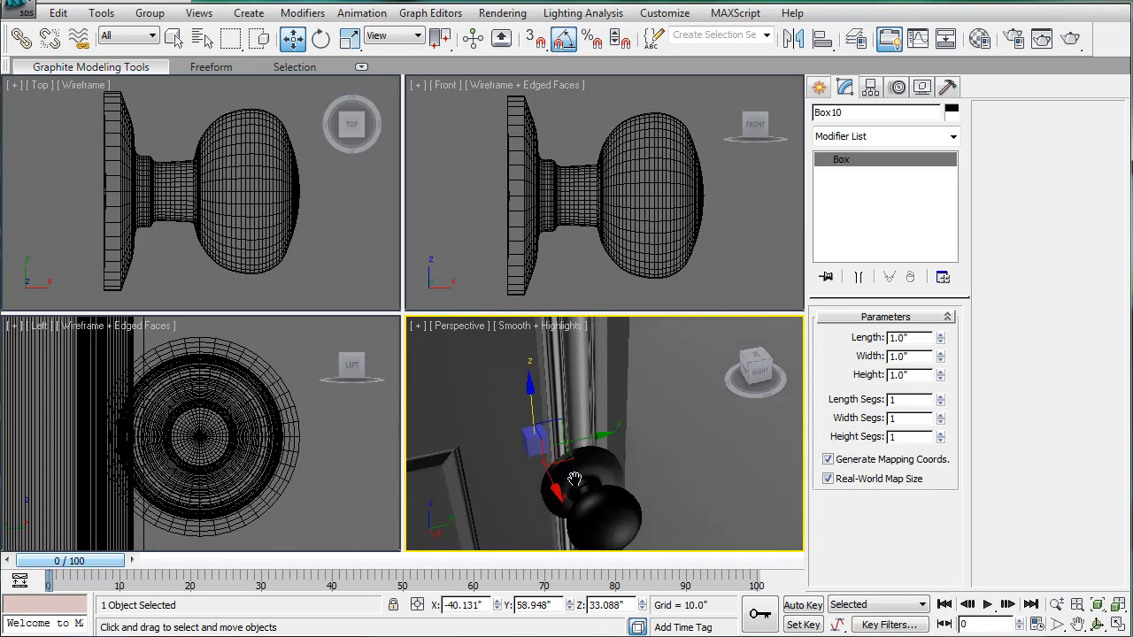
drag(575, 480, 595, 505)
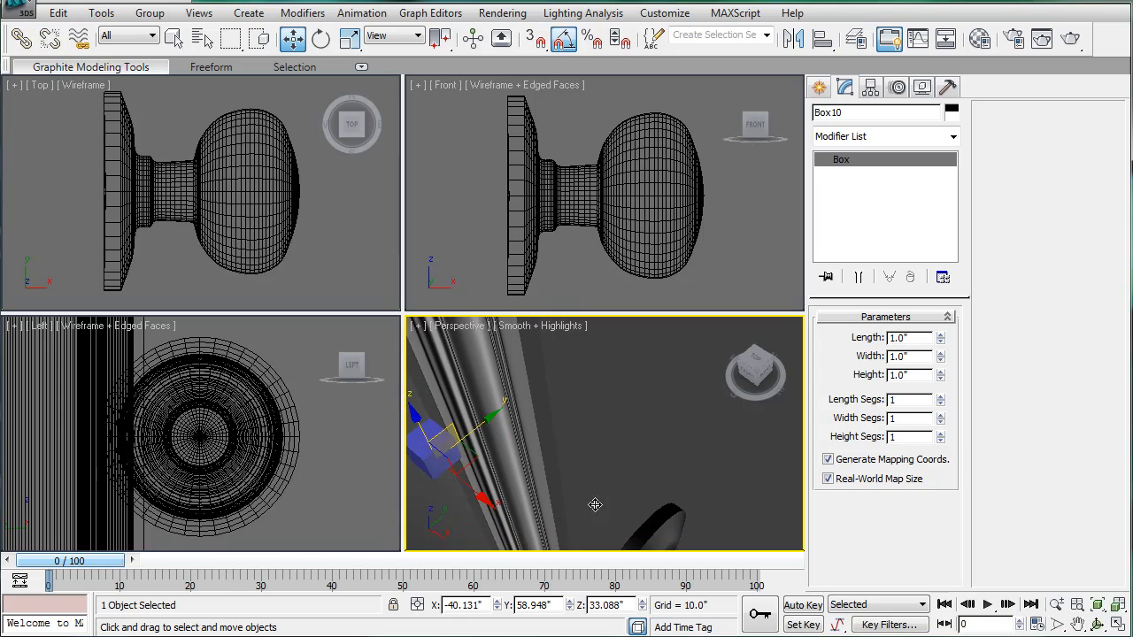
drag(594, 504, 512, 407)
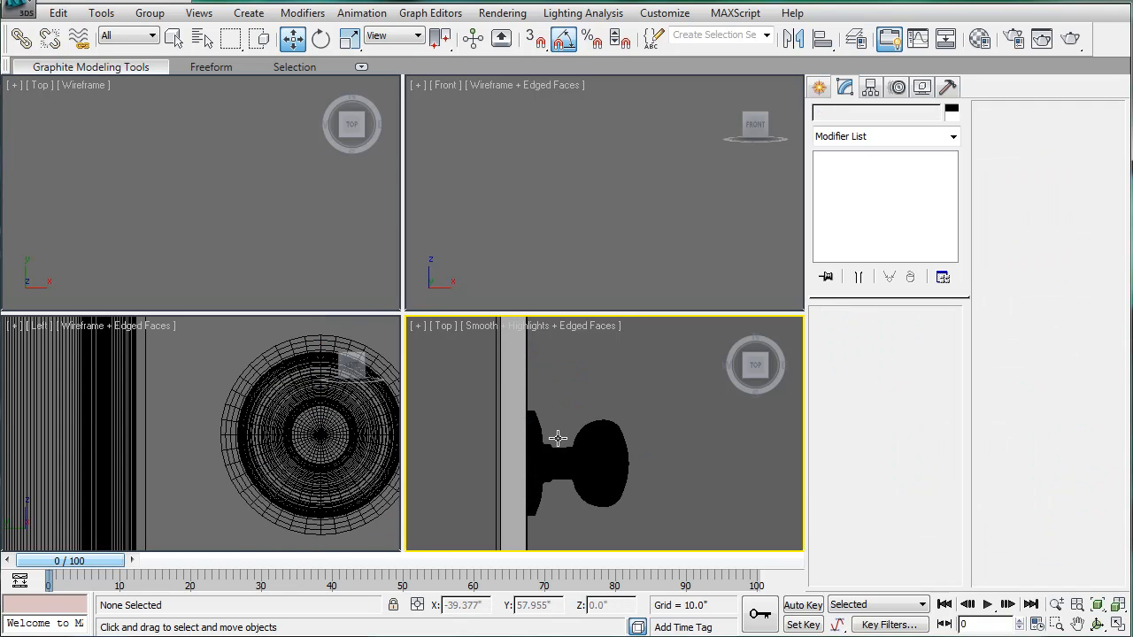
Clone the knob as a Copy (Line14), move it to the door's other side, and check
click(557, 443)
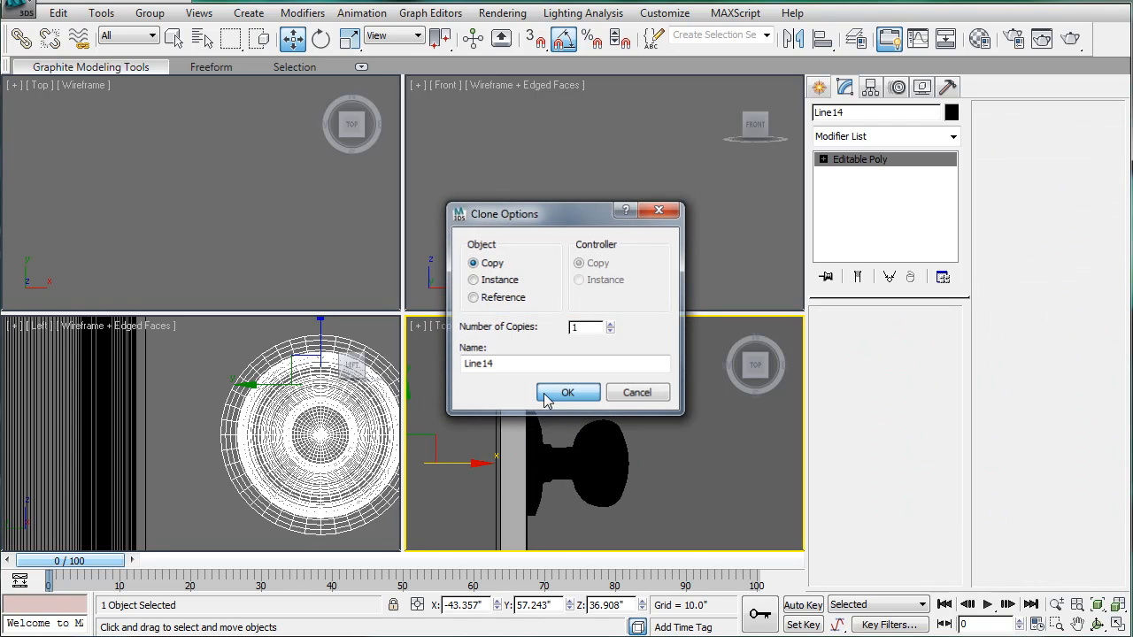
click(567, 392)
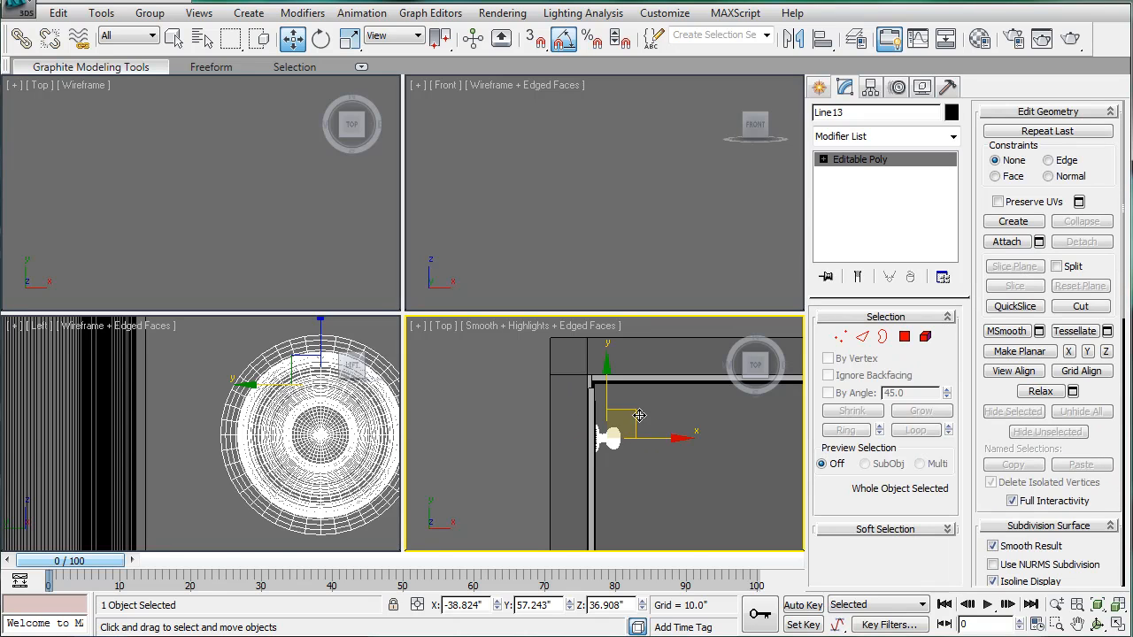
drag(637, 416, 558, 419)
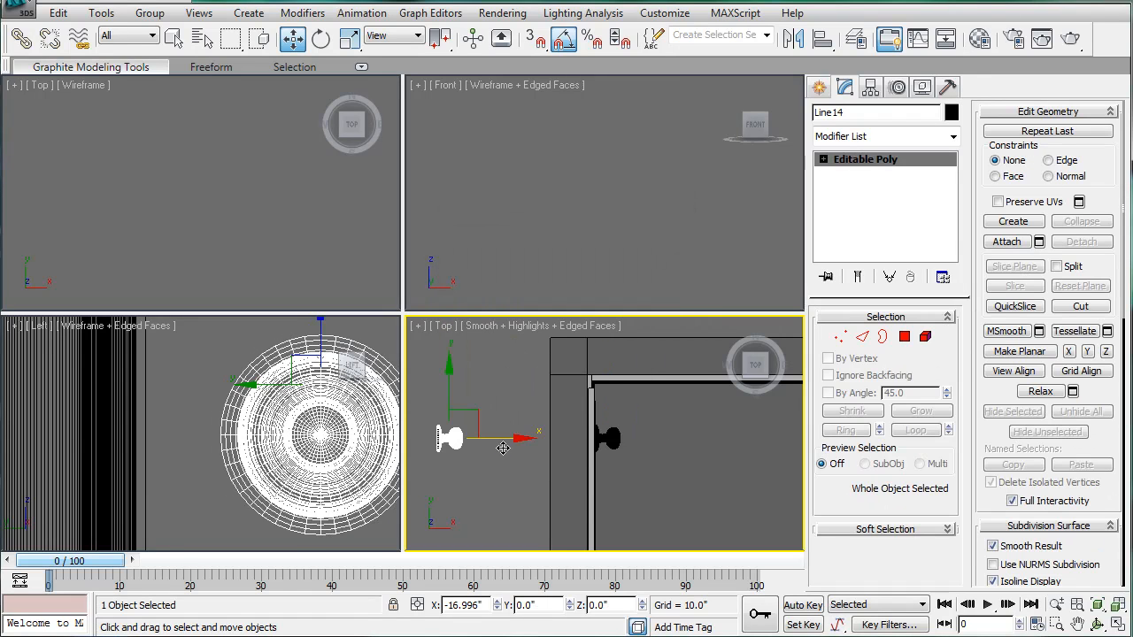
click(348, 38)
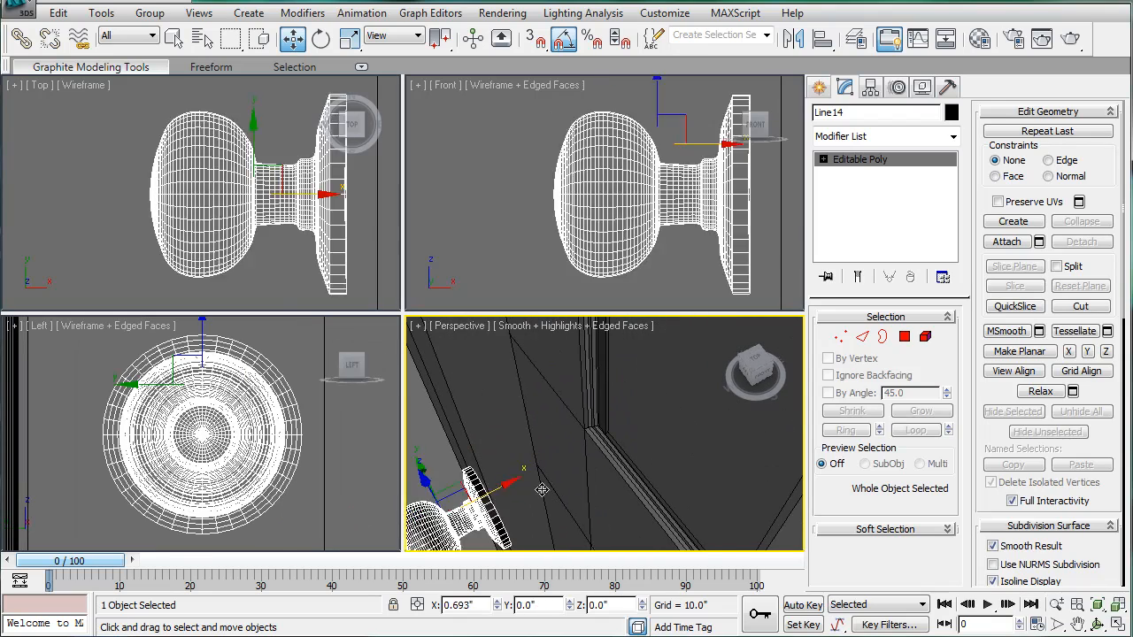
drag(478, 492, 593, 468)
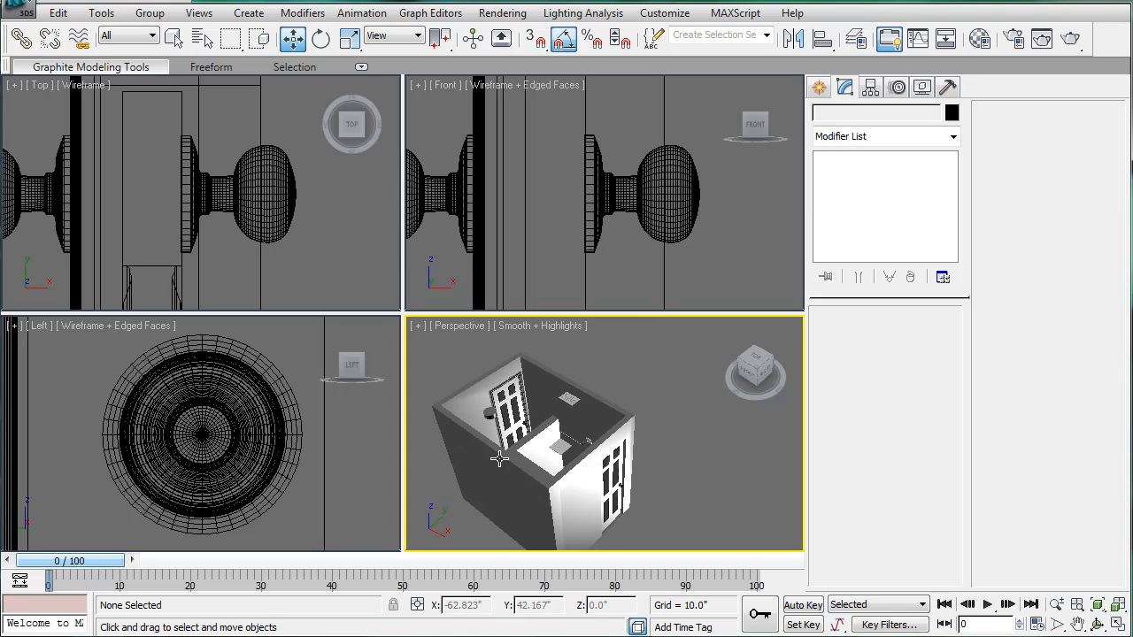
Region-select both doorknobs and drag them across to the door's opening side
drag(500, 459, 469, 402)
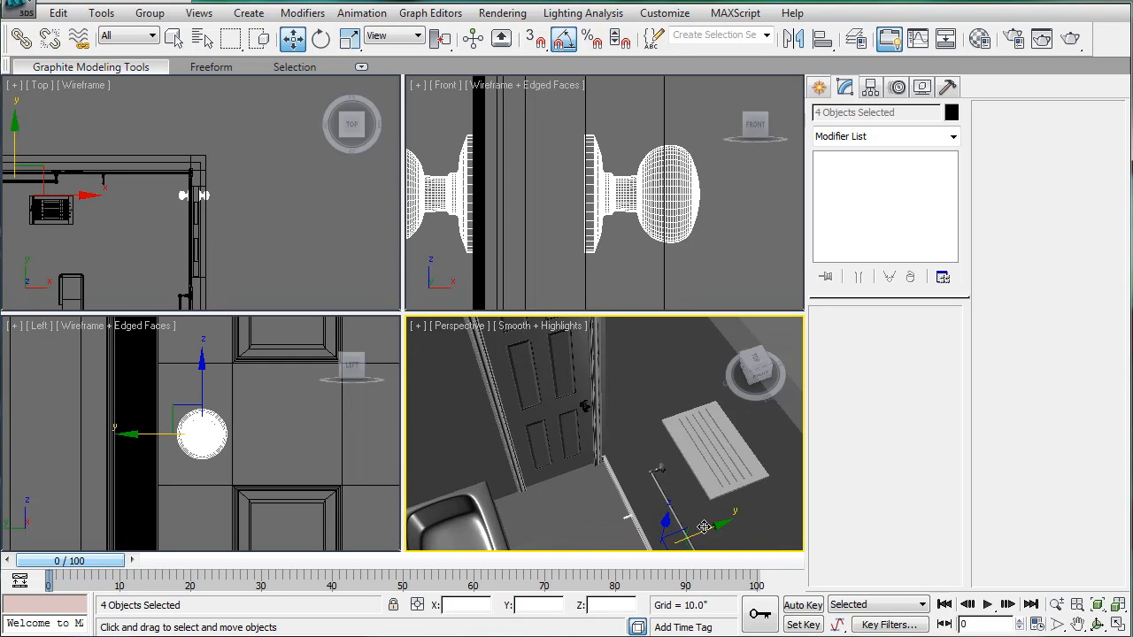
drag(703, 527, 629, 557)
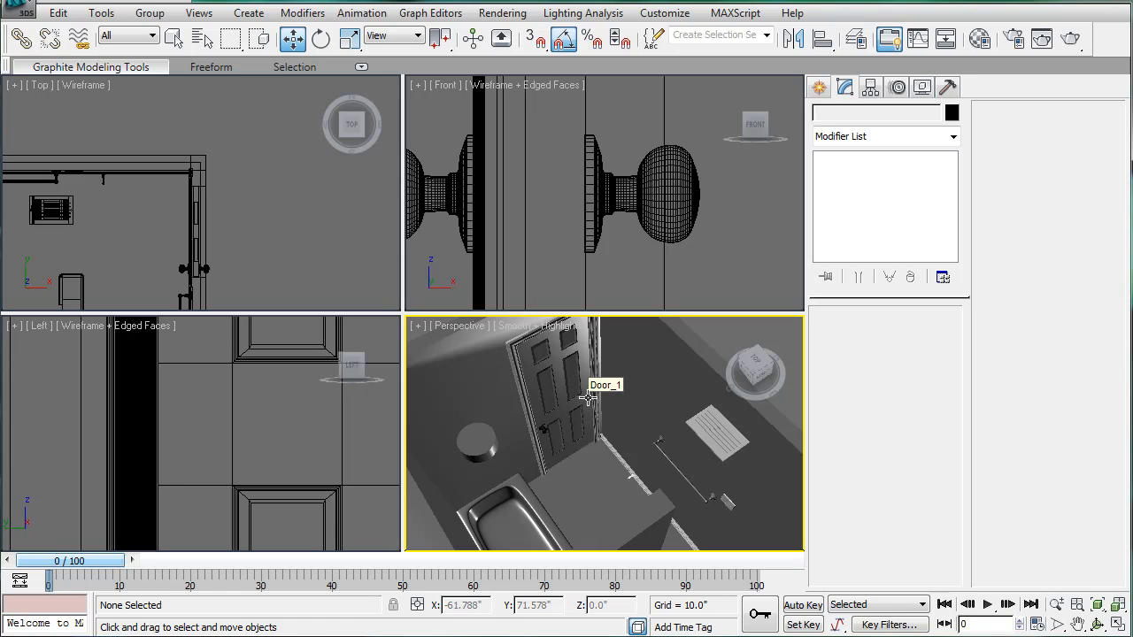
mouse_move(588, 454)
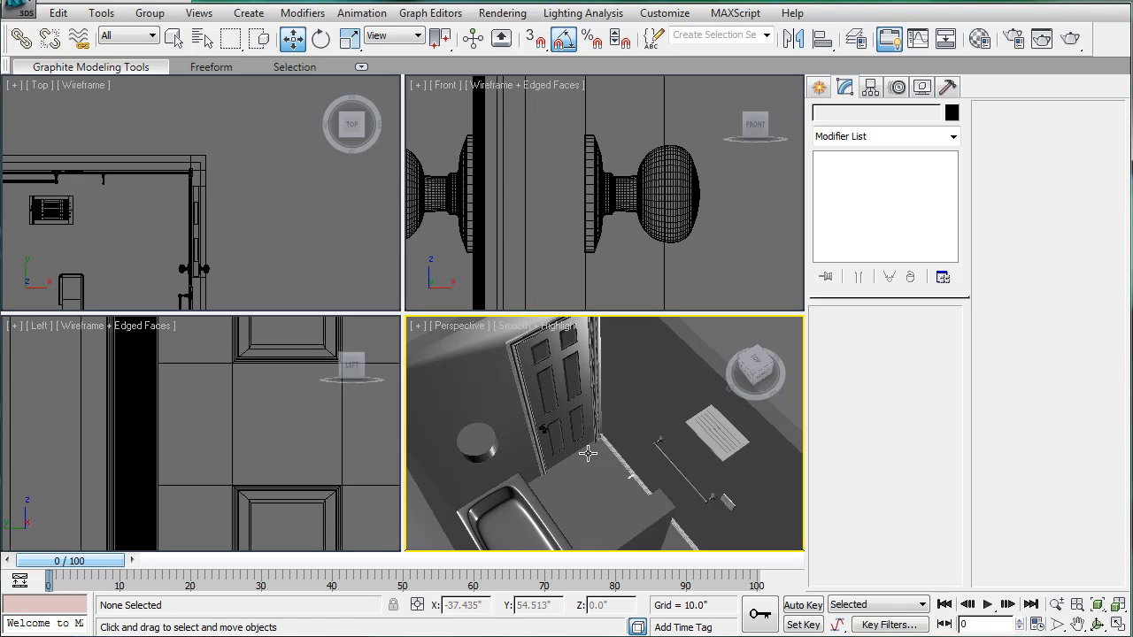
mouse_move(650, 444)
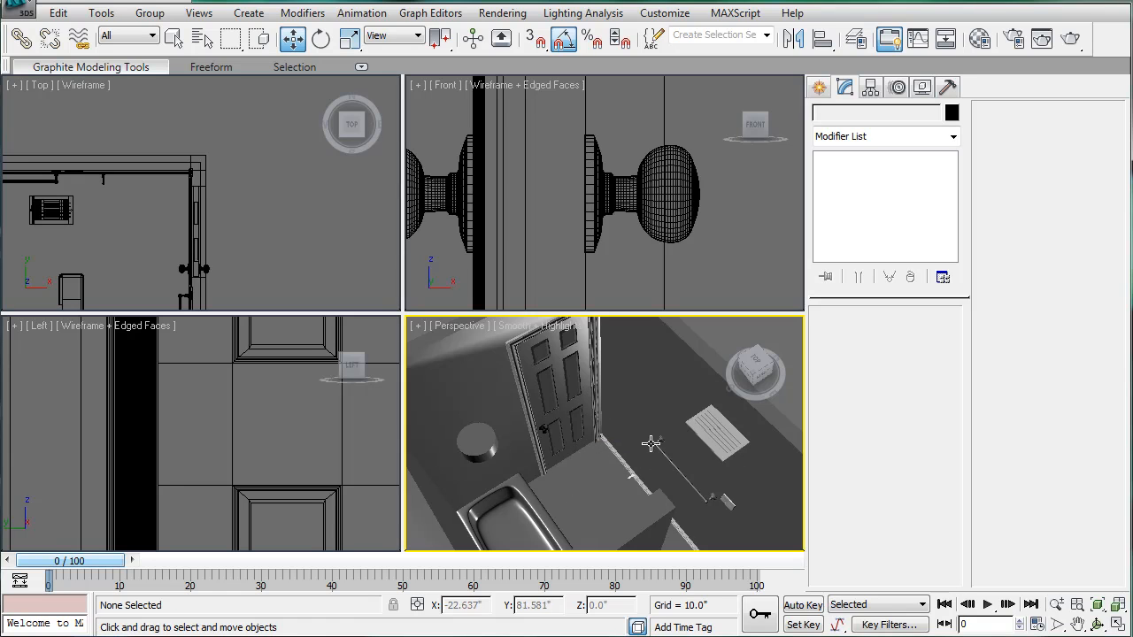